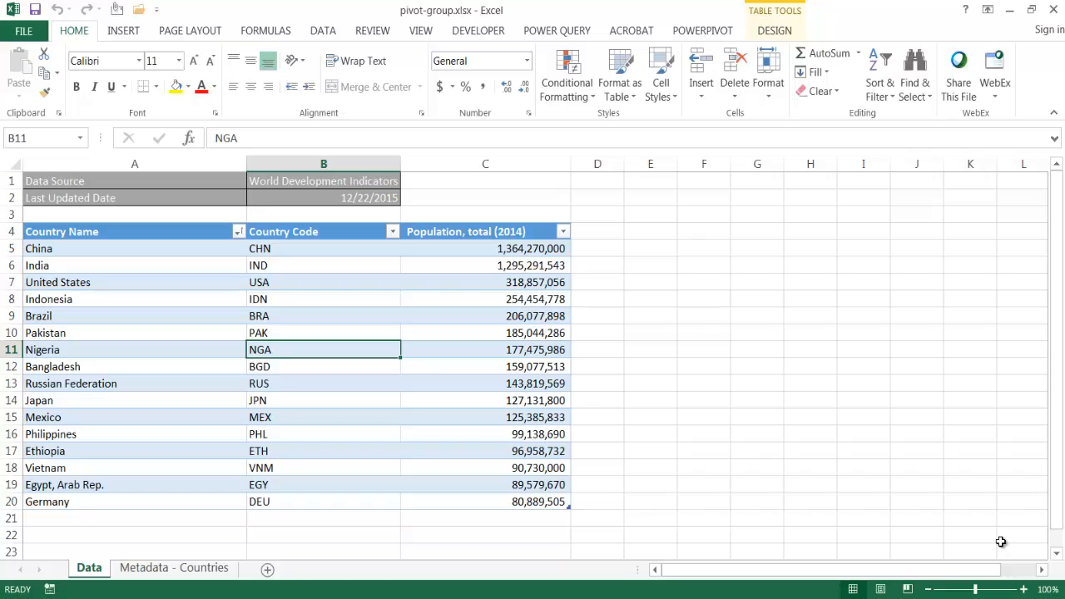
mouse_move(834, 390)
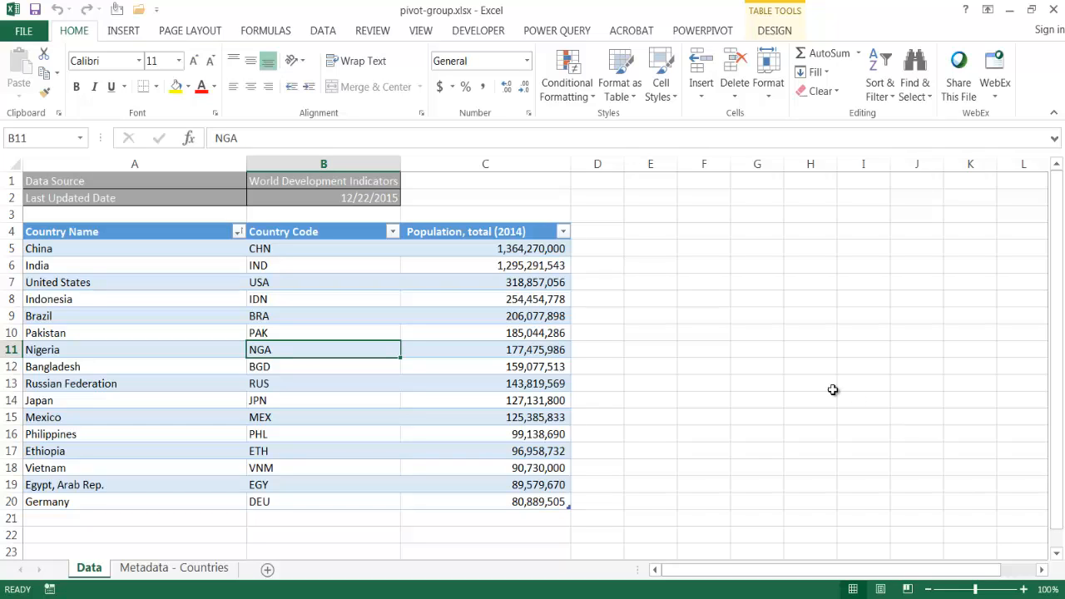
mouse_move(421, 376)
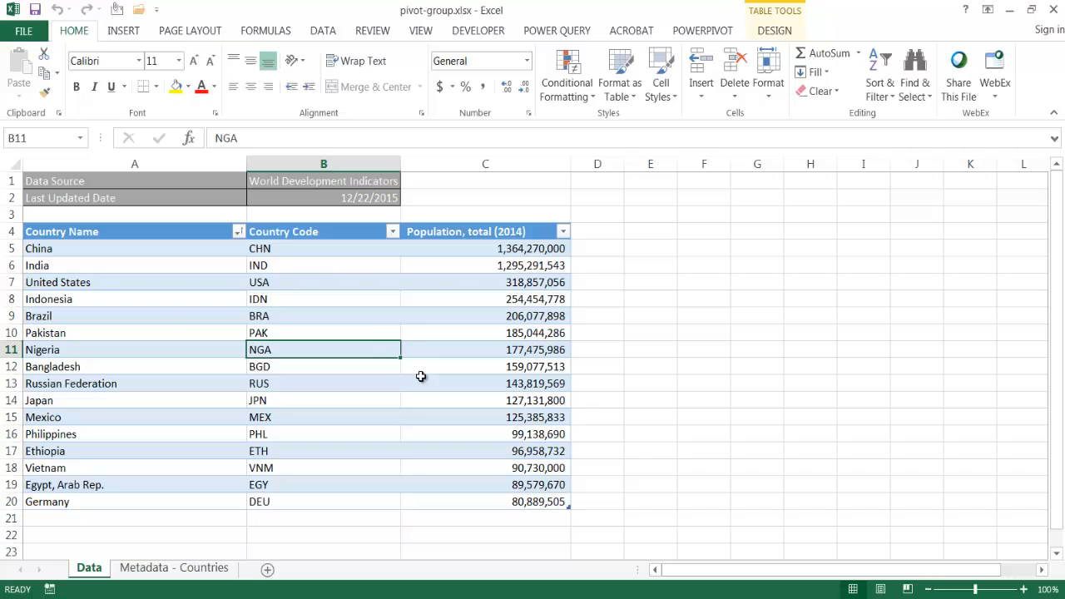
mouse_move(260, 323)
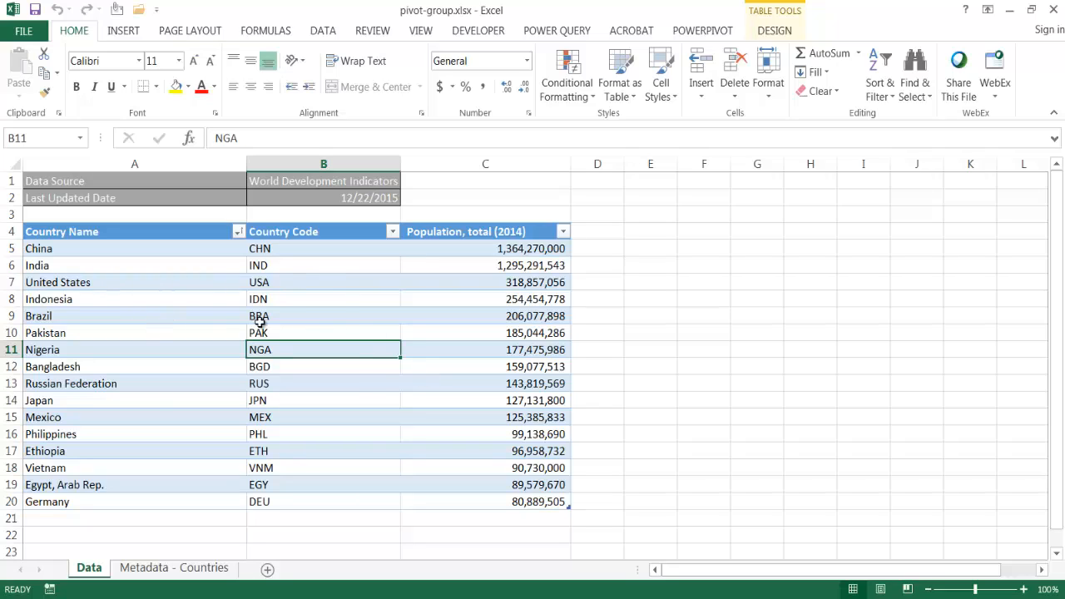
mouse_move(279, 300)
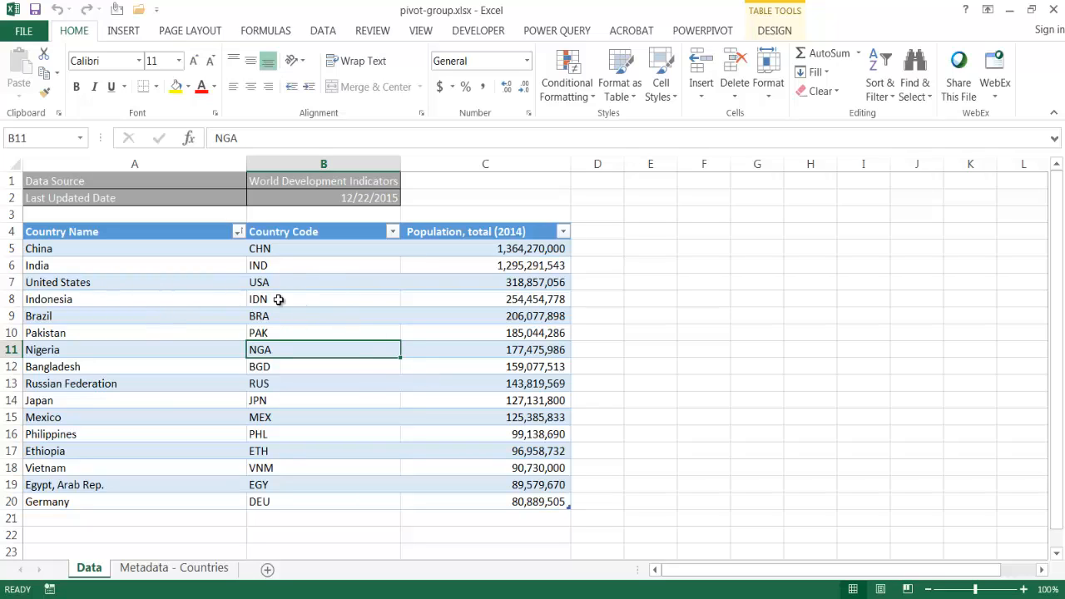
mouse_move(416, 290)
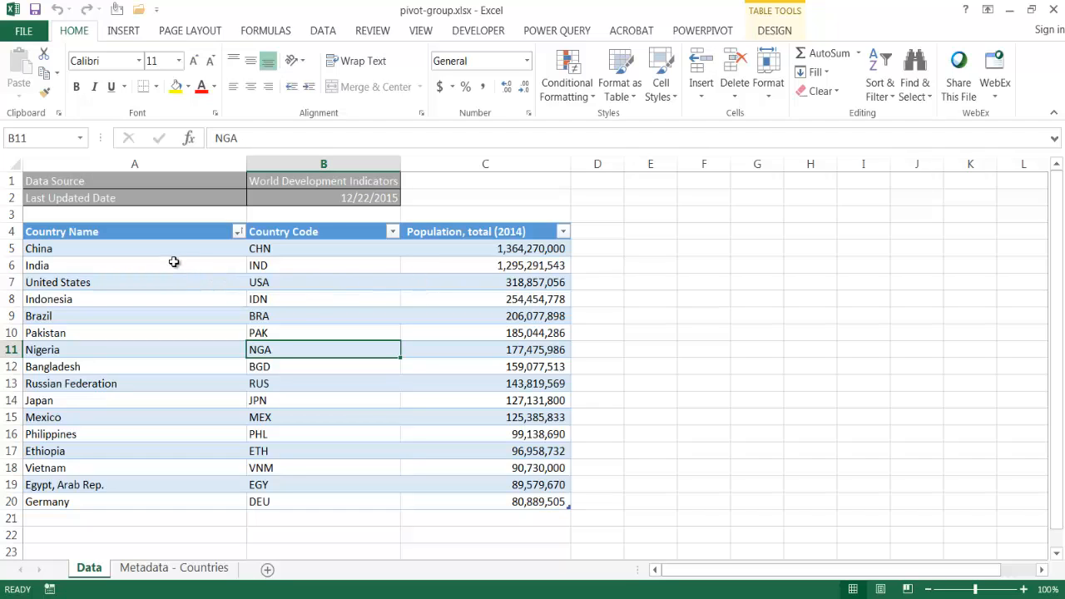
Insert a PivotTable from the country table onto a new worksheet.
left_click(133, 248)
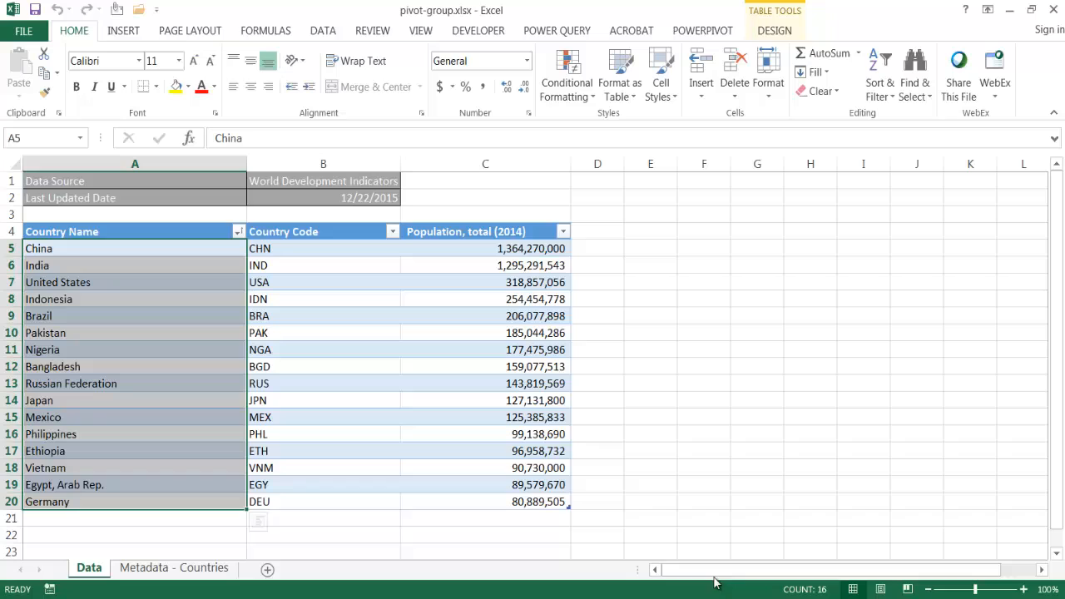
mouse_move(109, 496)
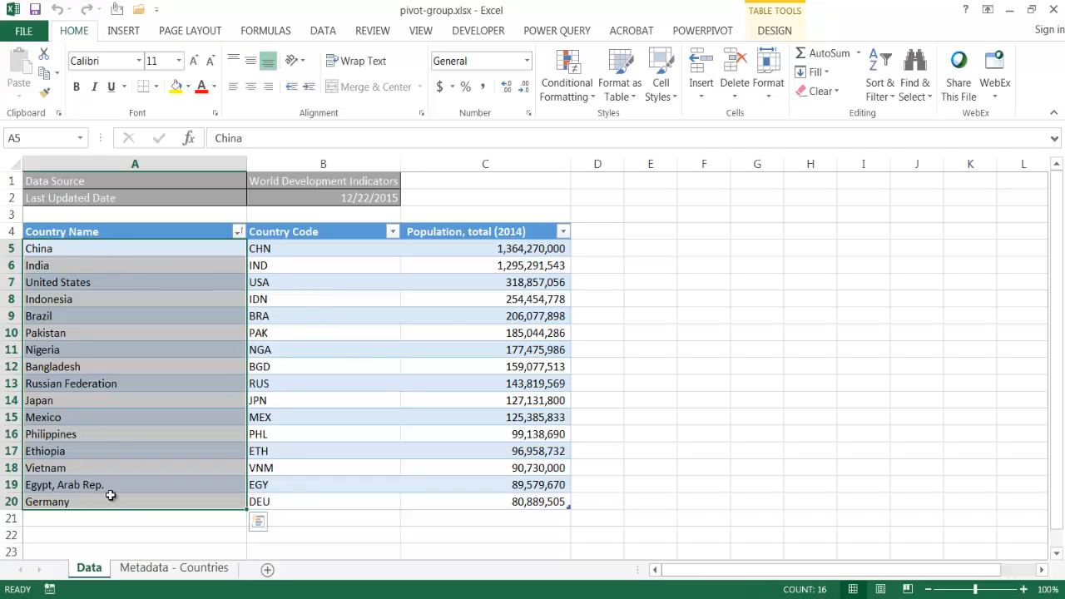
mouse_move(351, 336)
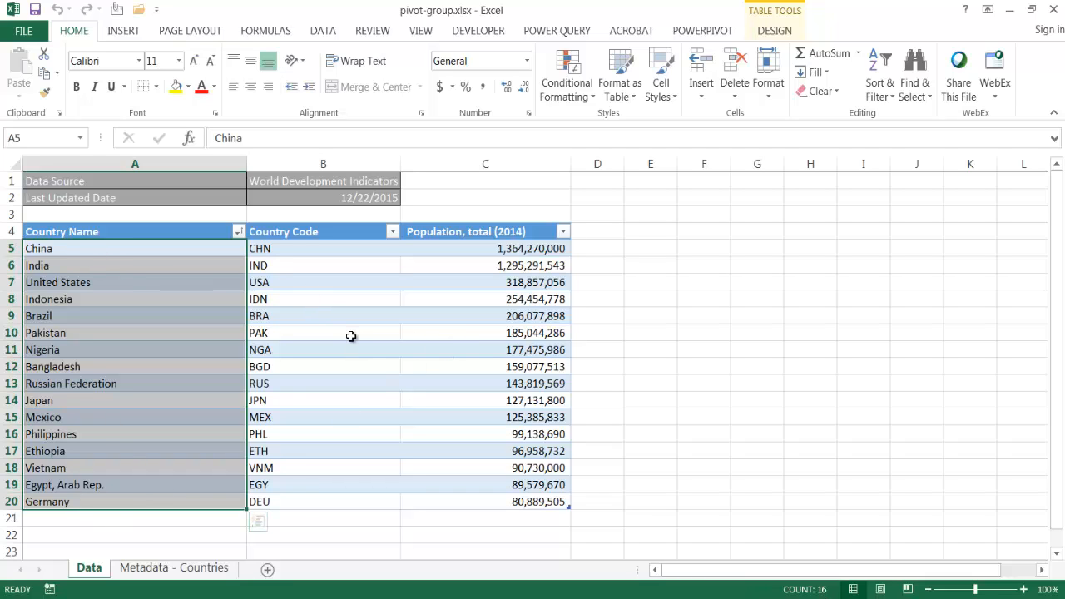
left_click(322, 333)
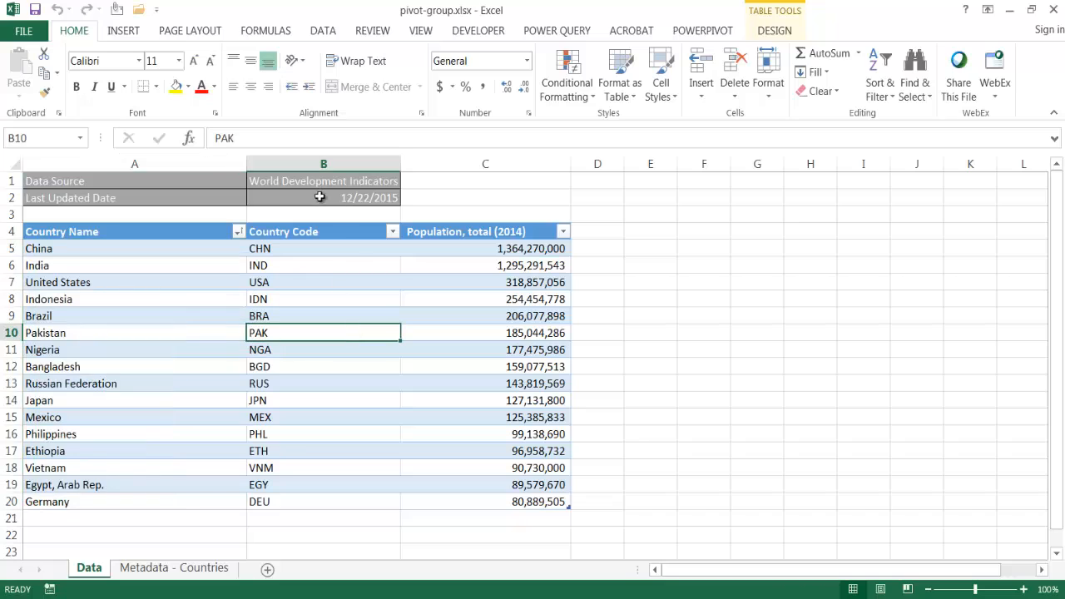
mouse_move(123, 30)
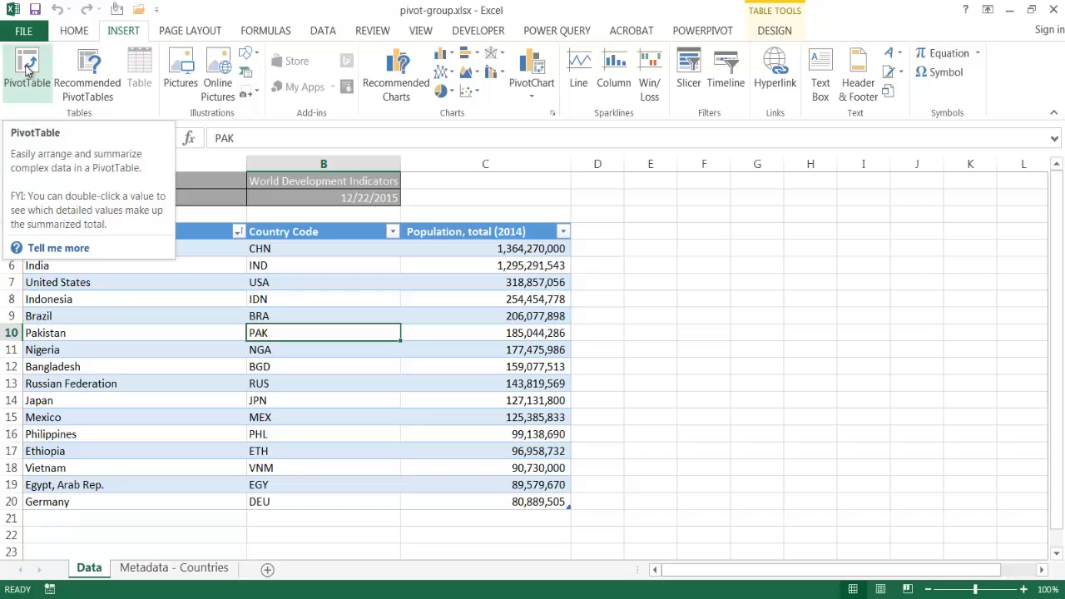
left_click(27, 70)
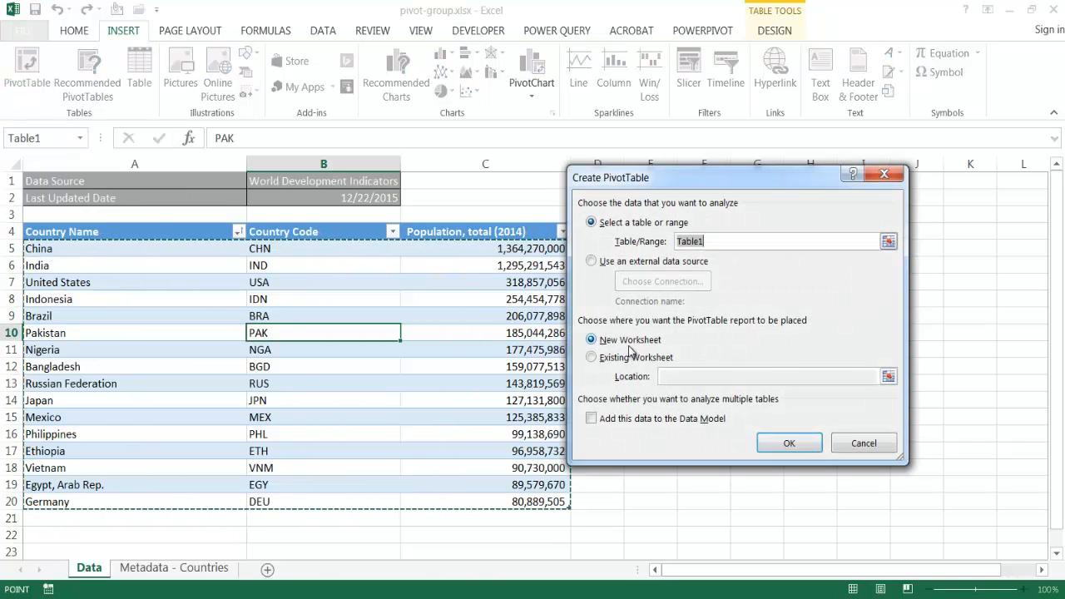
mouse_move(662, 241)
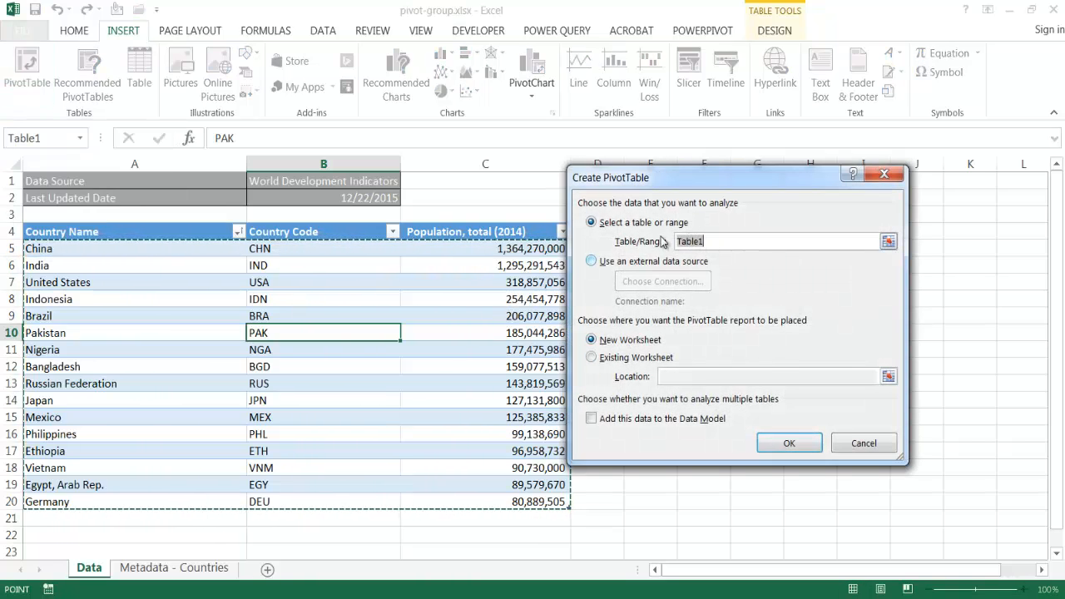
left_click(789, 443)
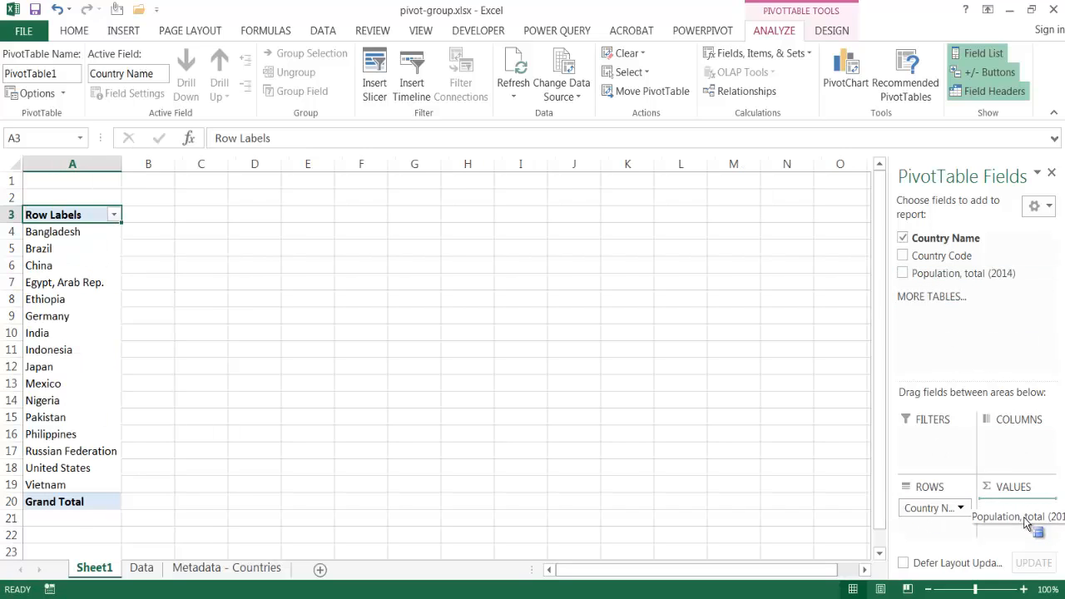
Add Population, total (2014) to Values and sort countries largest to smallest.
left_click(902, 273)
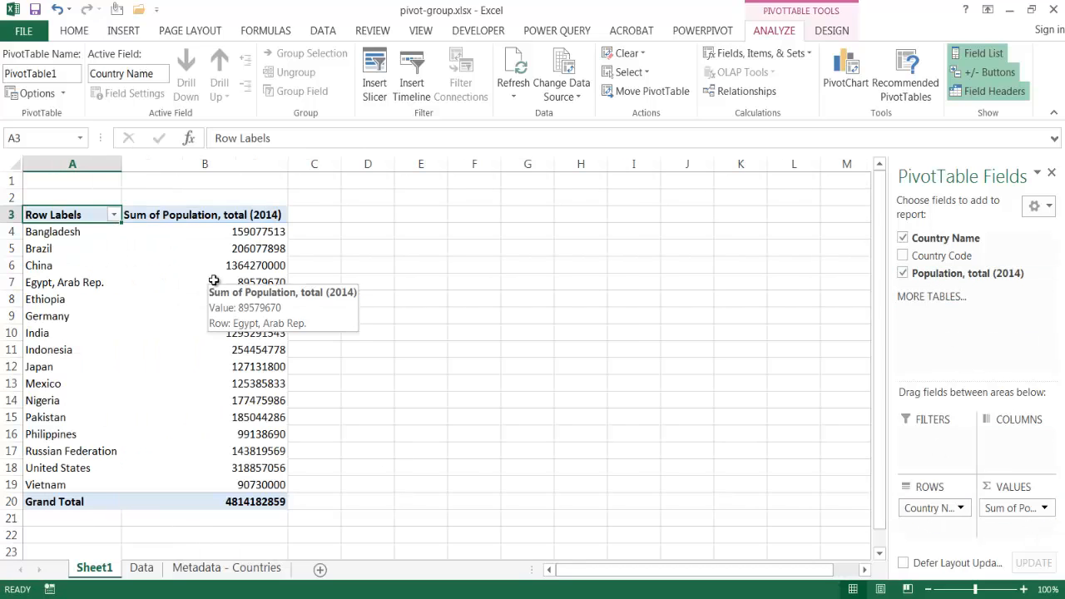
mouse_move(240, 248)
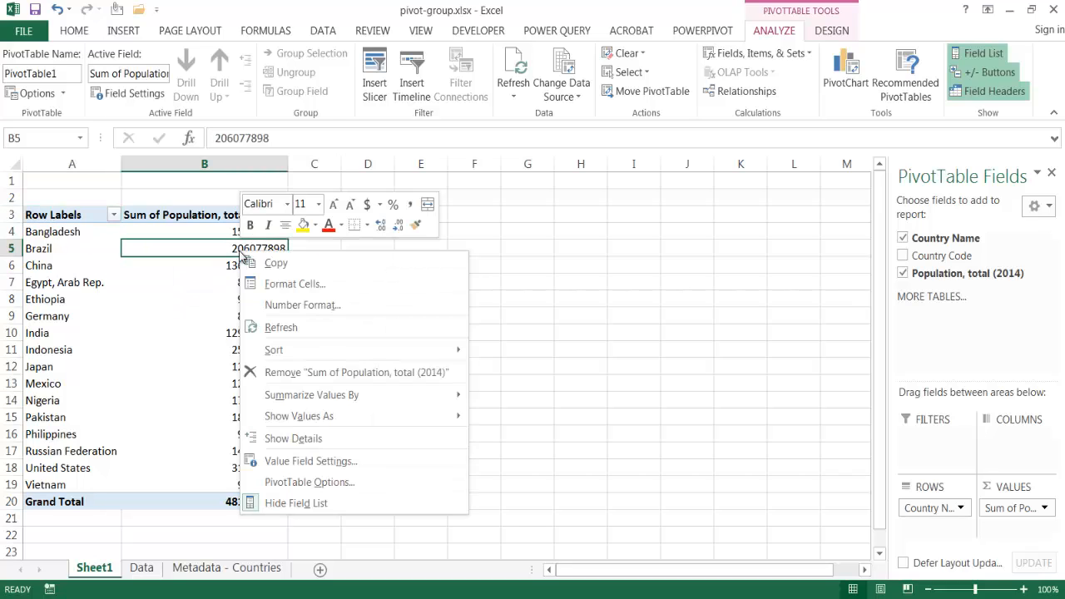
left_click(273, 349)
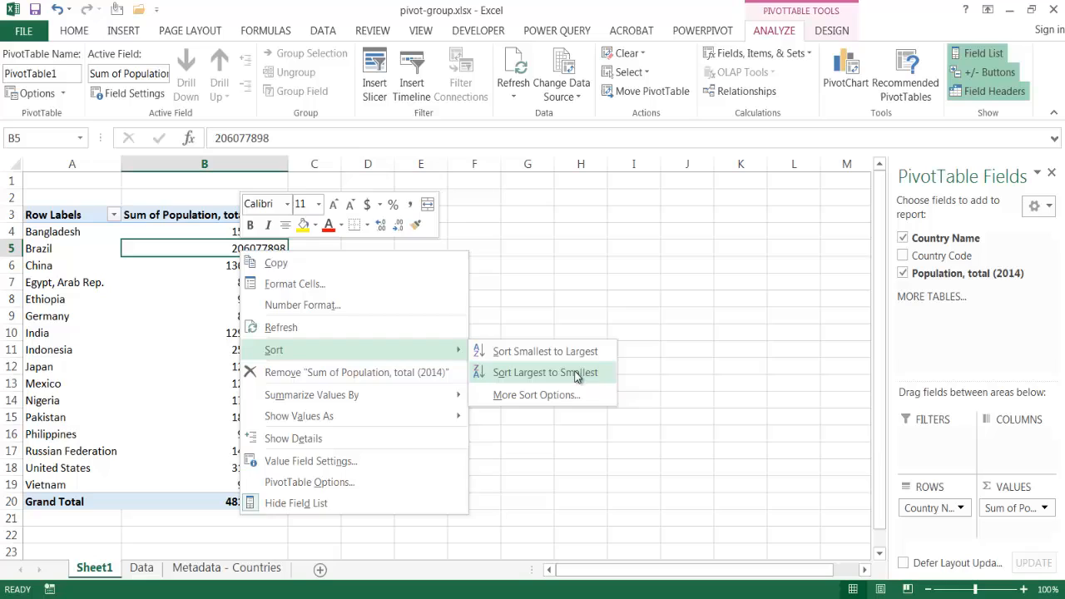
left_click(545, 372)
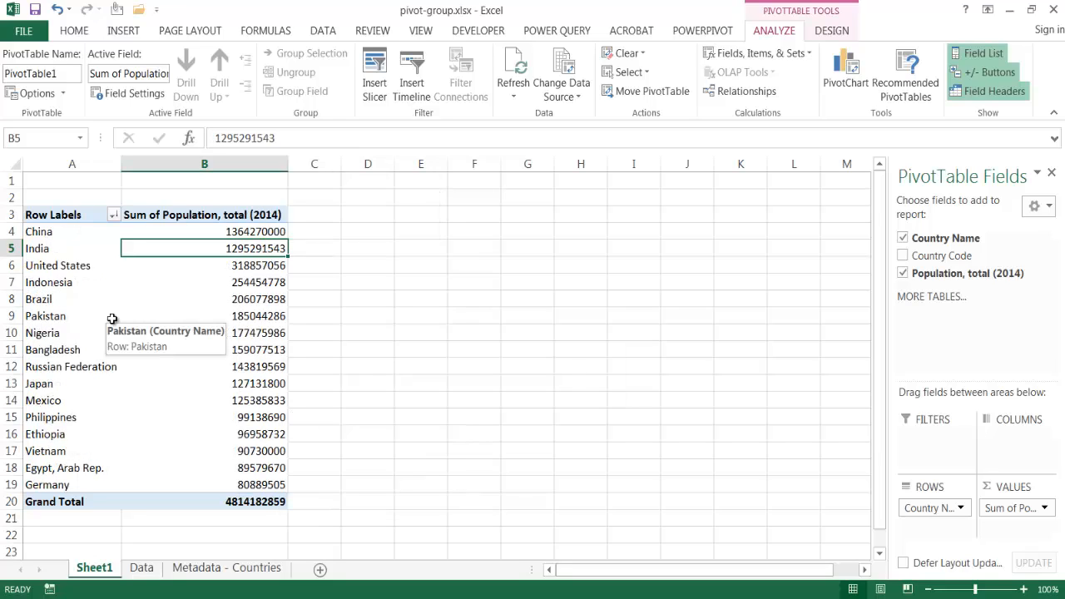
mouse_move(143, 296)
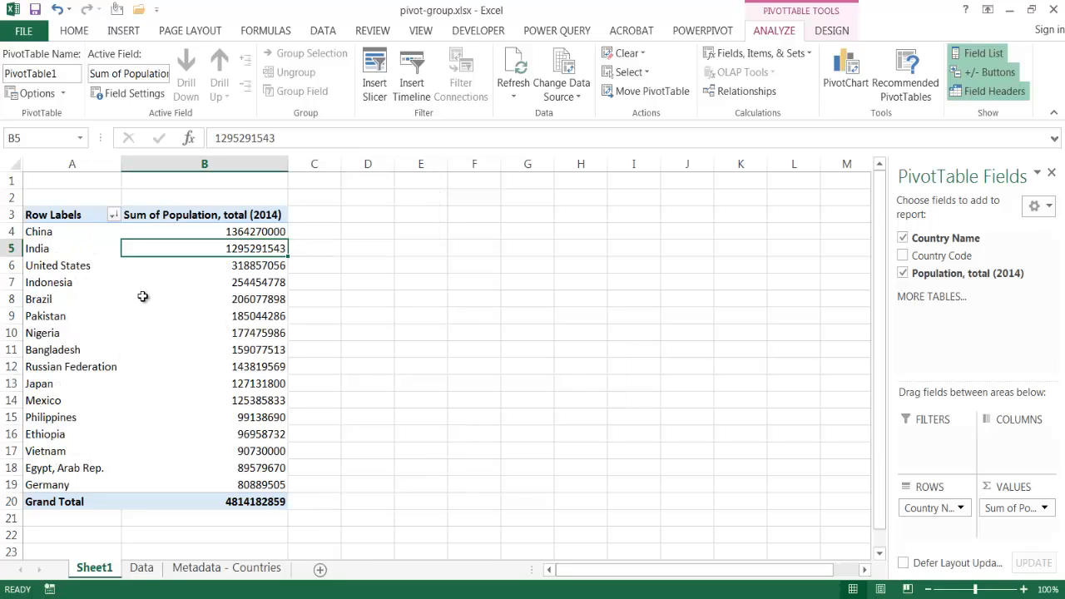
mouse_move(97, 236)
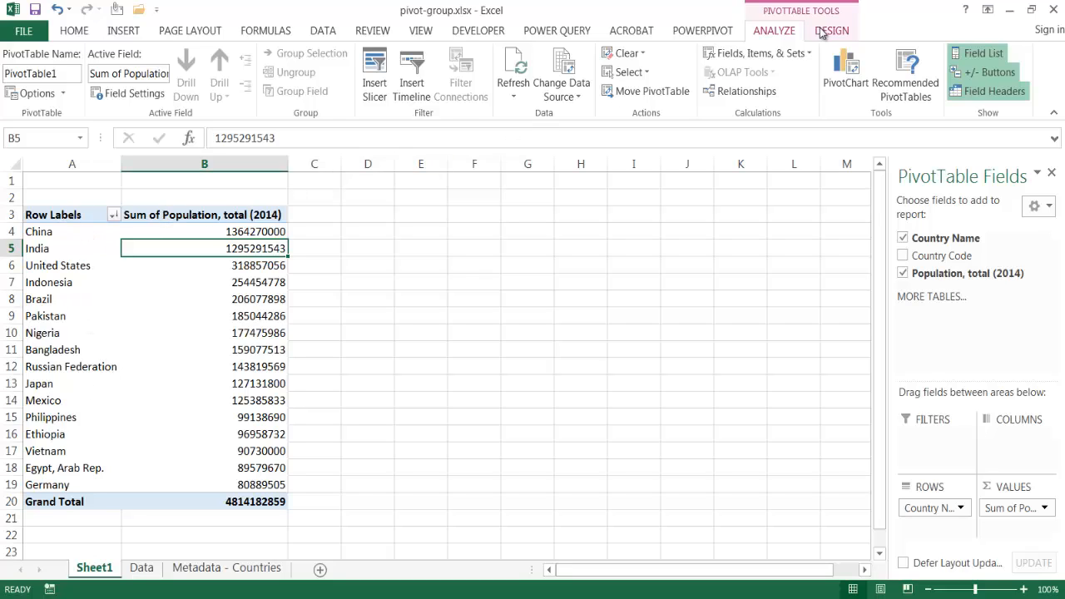
Set the PivotTable's report layout to Show in Tabular Form so the header reads Country Name.
left_click(831, 30)
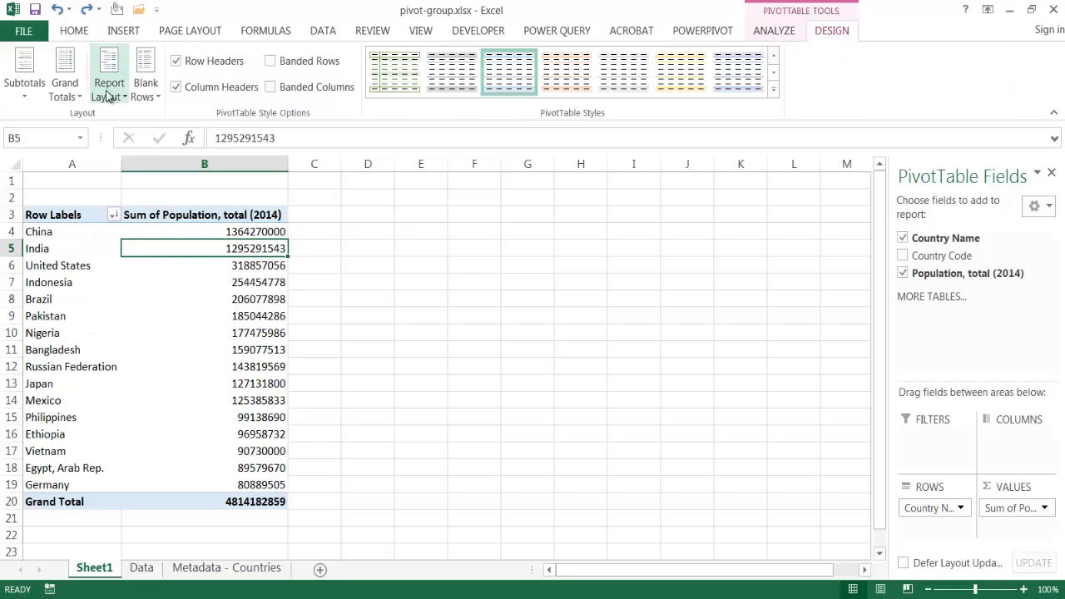
left_click(110, 75)
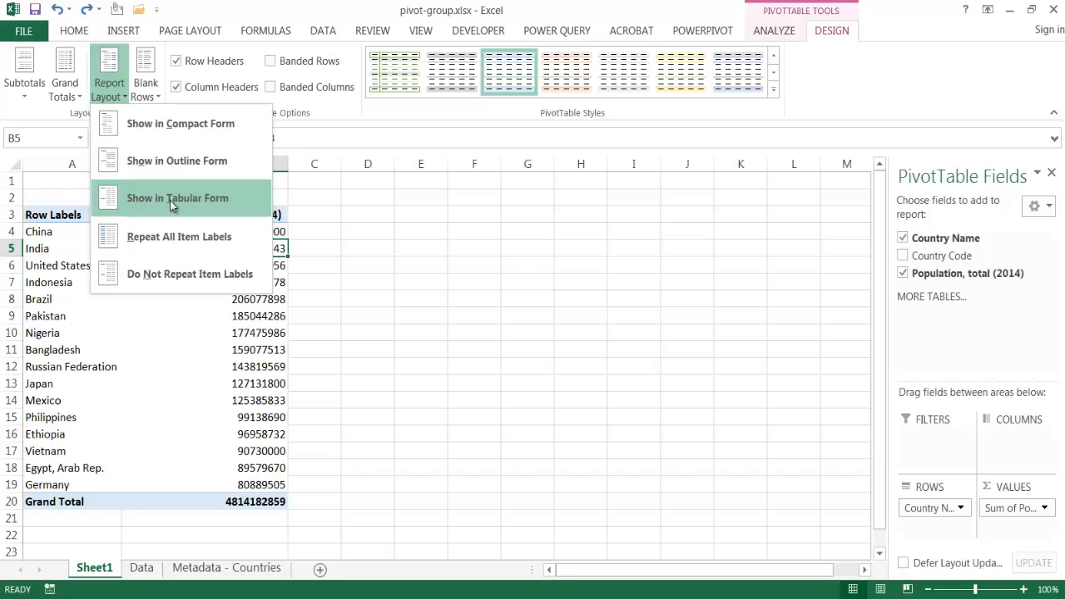
left_click(176, 198)
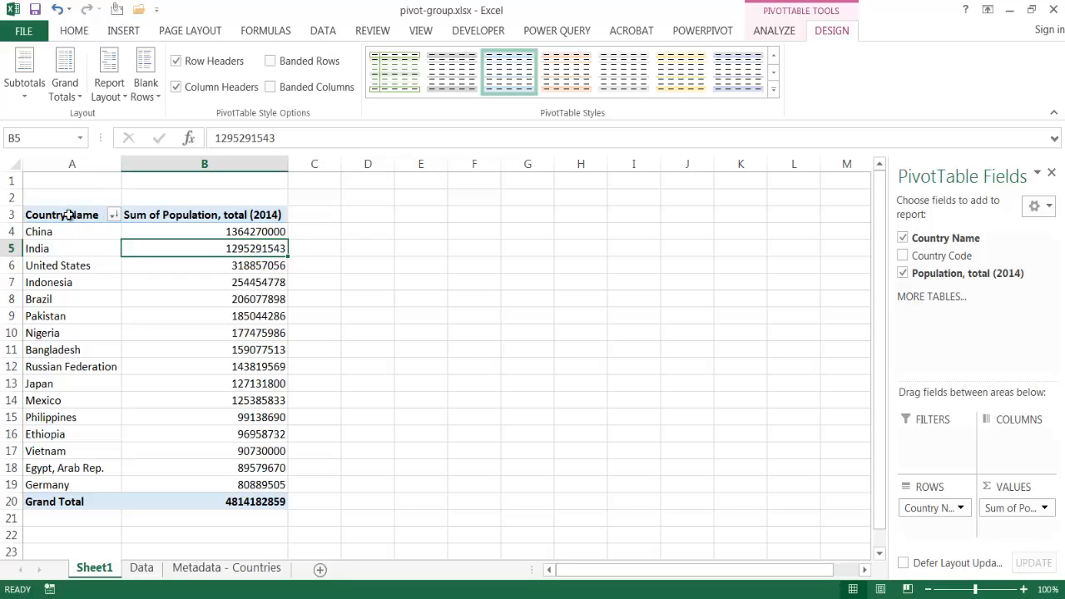
mouse_move(69, 282)
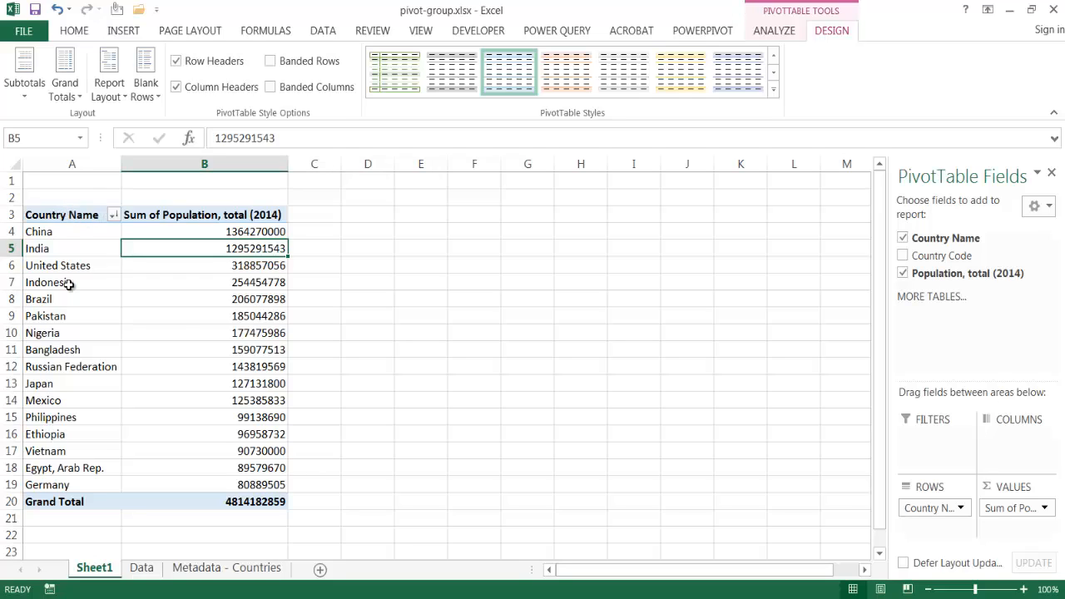
mouse_move(58, 282)
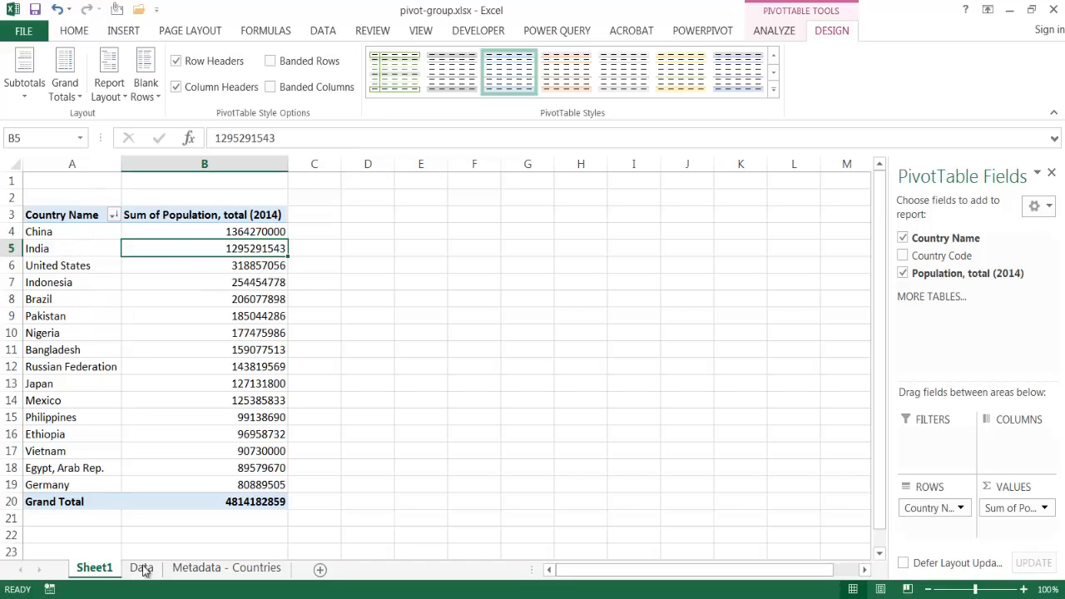
left_click(140, 567)
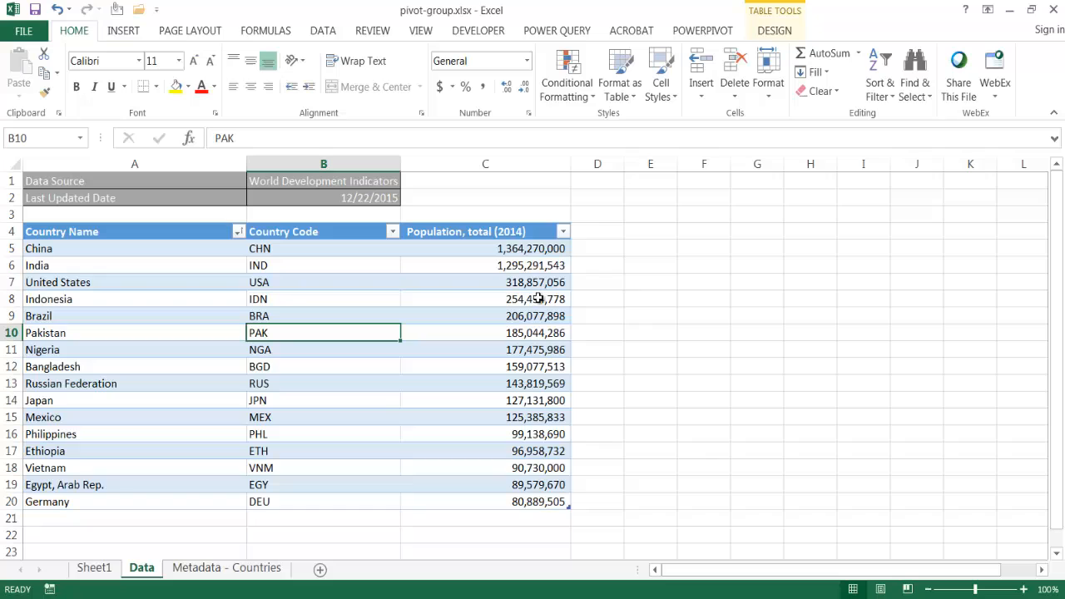
mouse_move(445, 307)
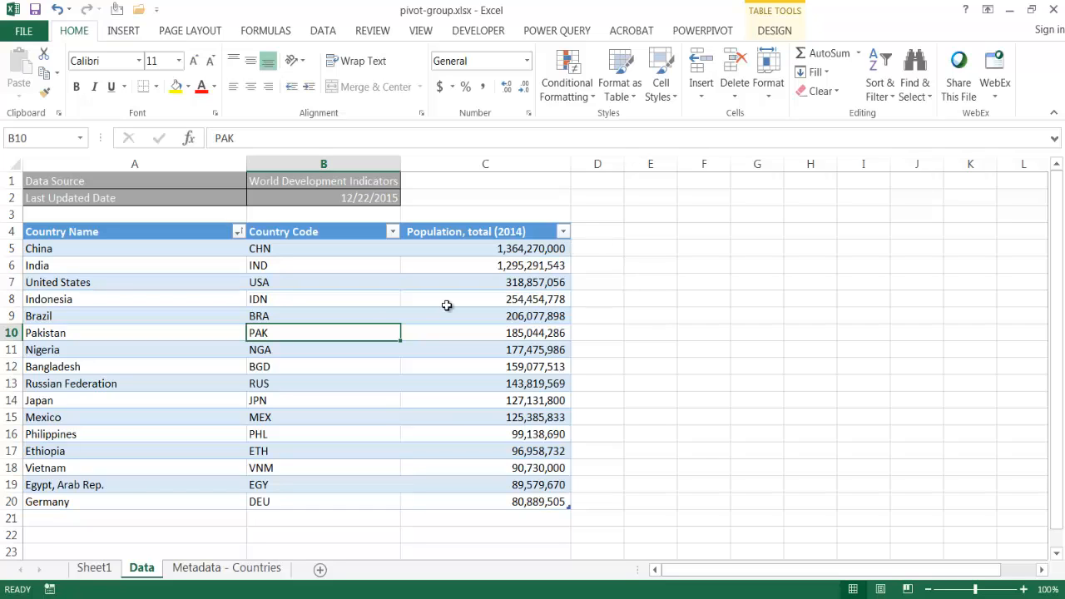
mouse_move(90, 293)
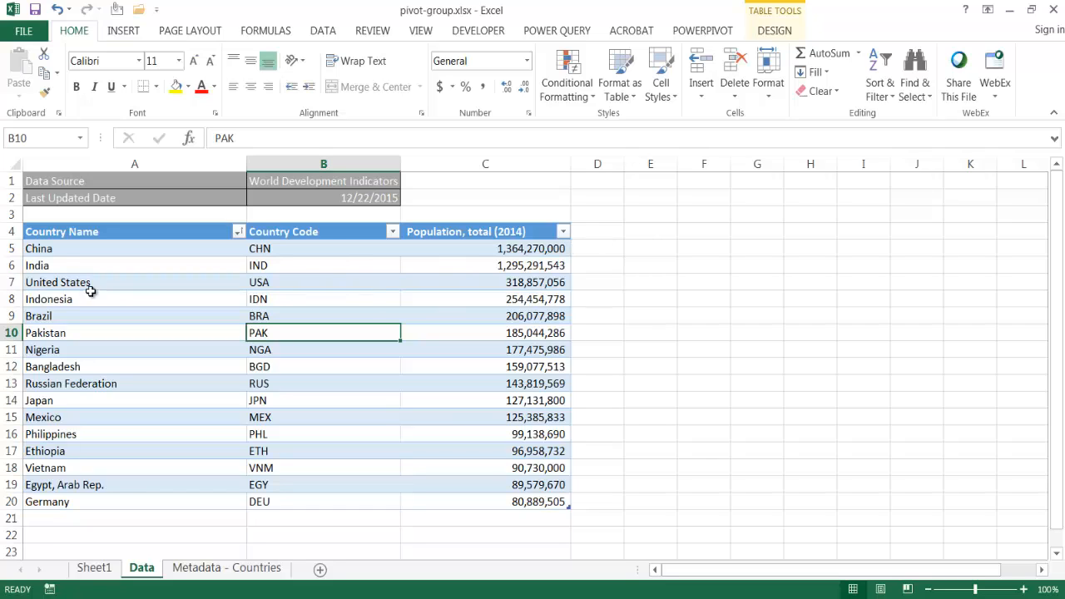
mouse_move(180, 286)
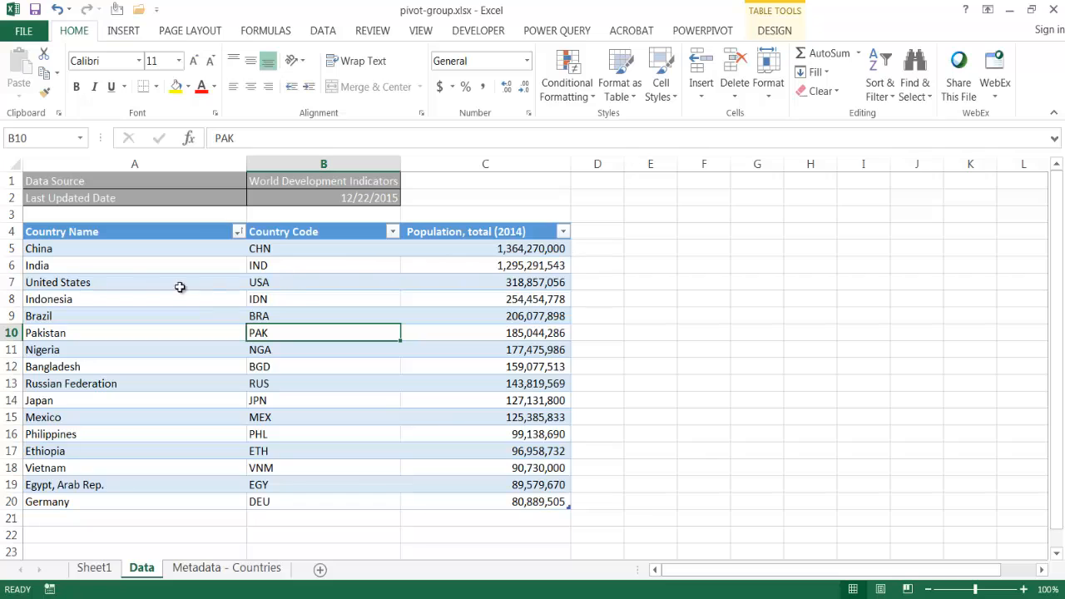
mouse_move(463, 295)
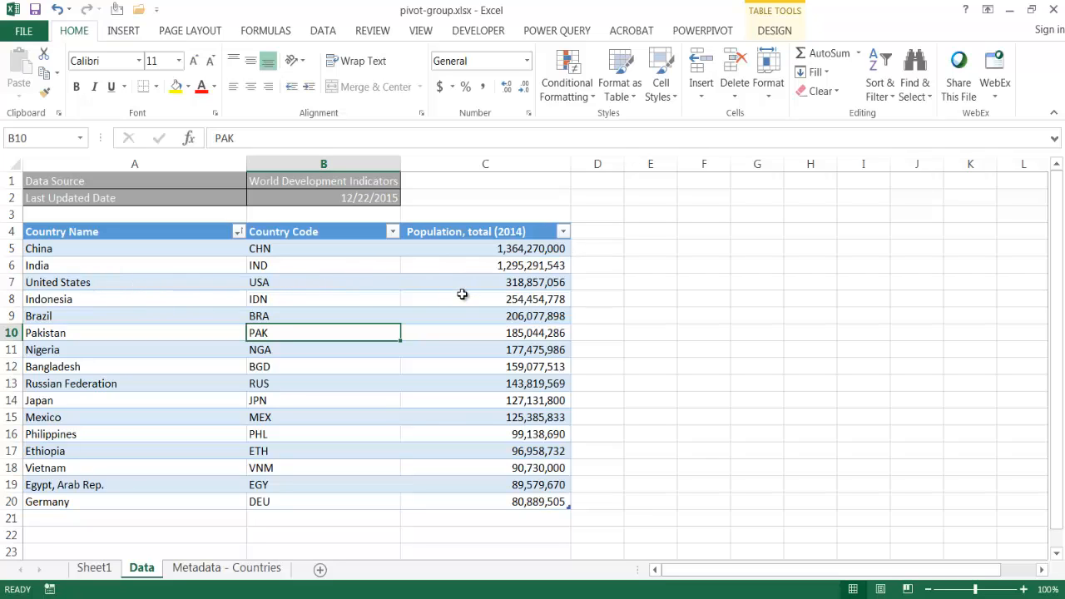
mouse_move(247, 283)
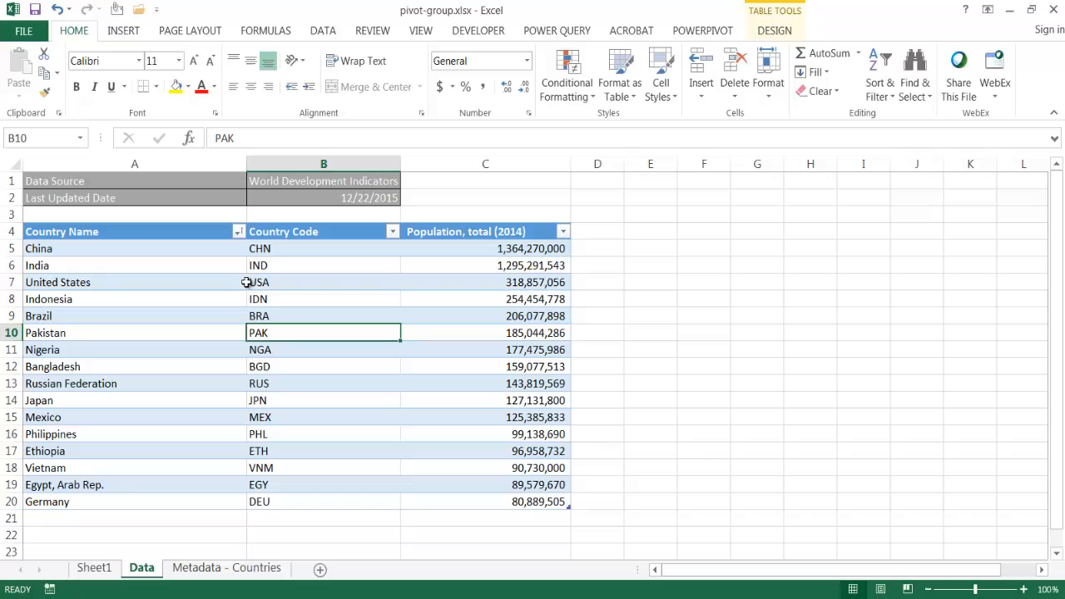
mouse_move(606, 283)
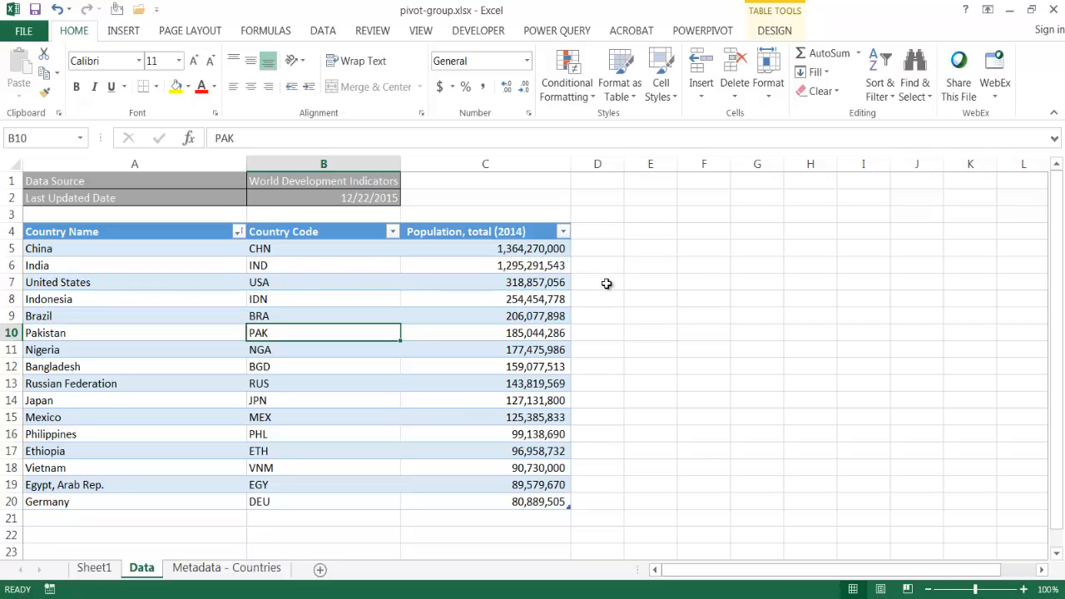
mouse_move(183, 513)
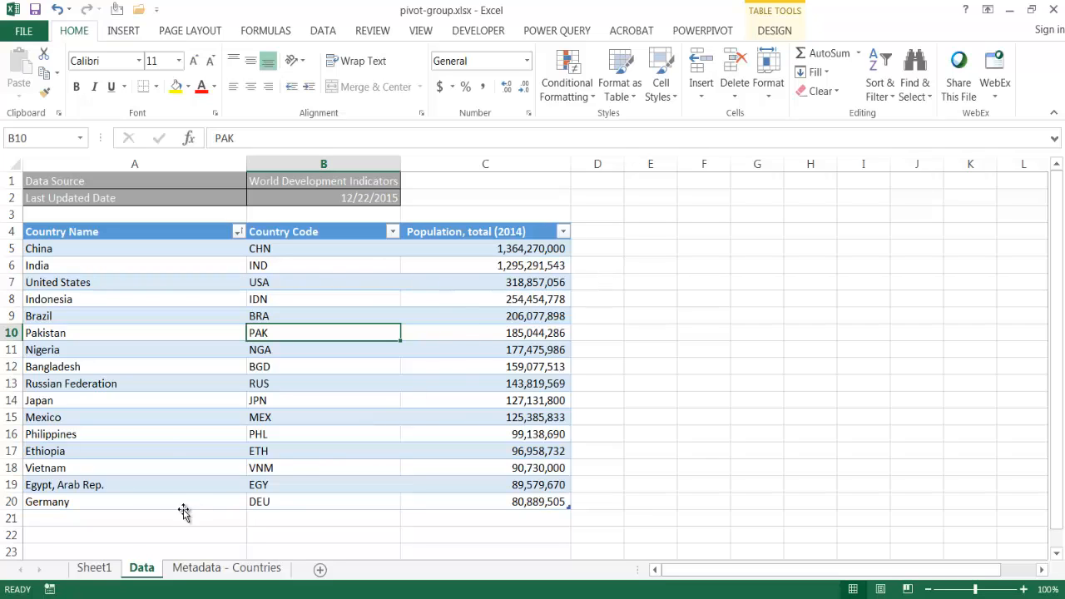
Return to Sheet1 holding the PivotTable of population totals.
left_click(93, 568)
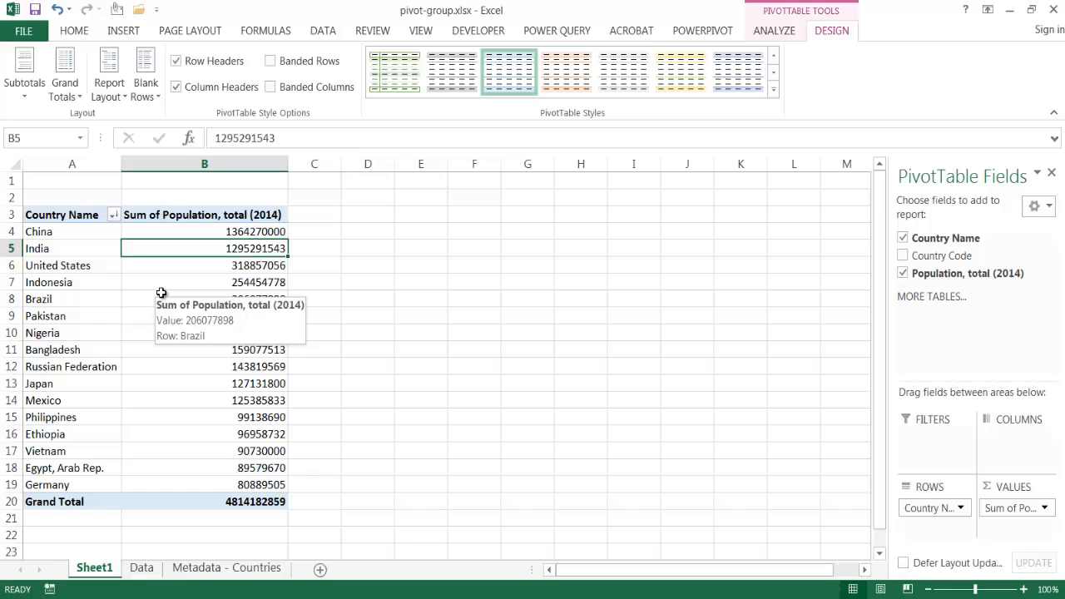
mouse_move(33, 259)
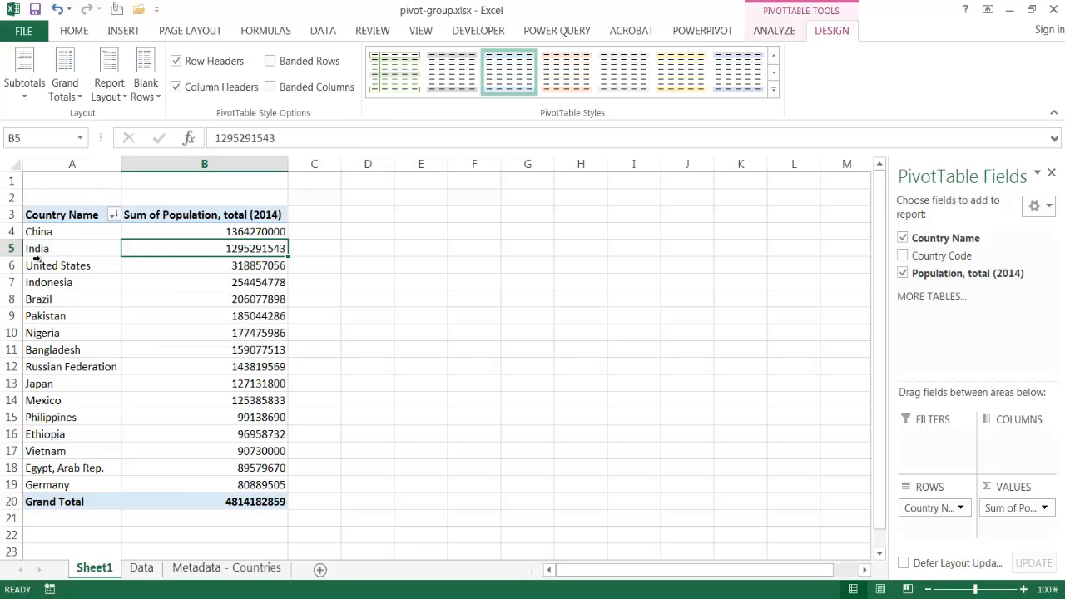
mouse_move(148, 248)
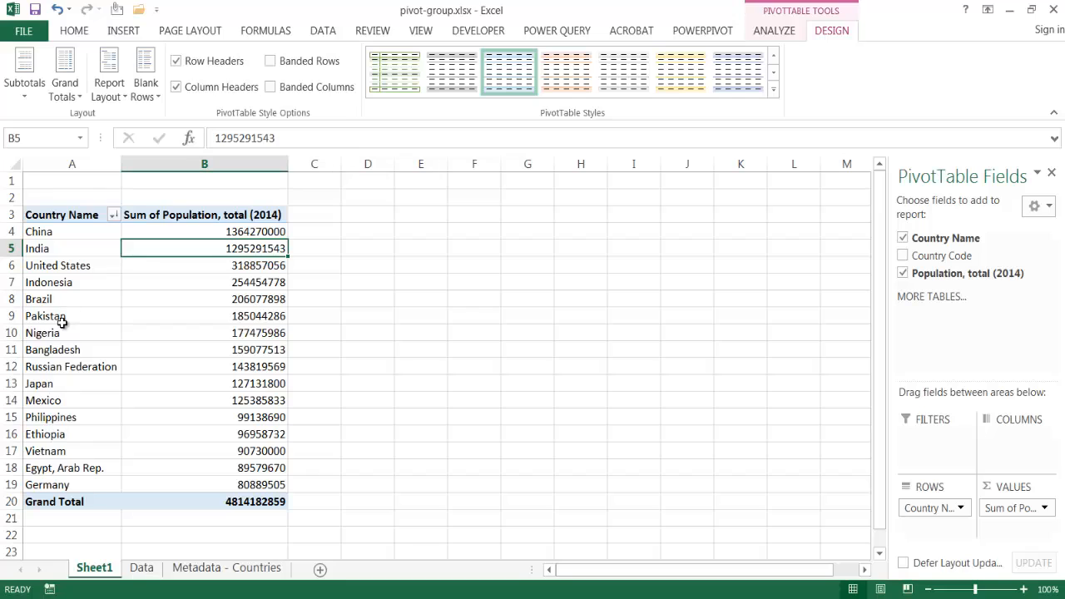
Group China, India, Indonesia, Pakistan, Bangladesh, Japan, Philippines and Vietnam into Group1.
left_click(71, 231)
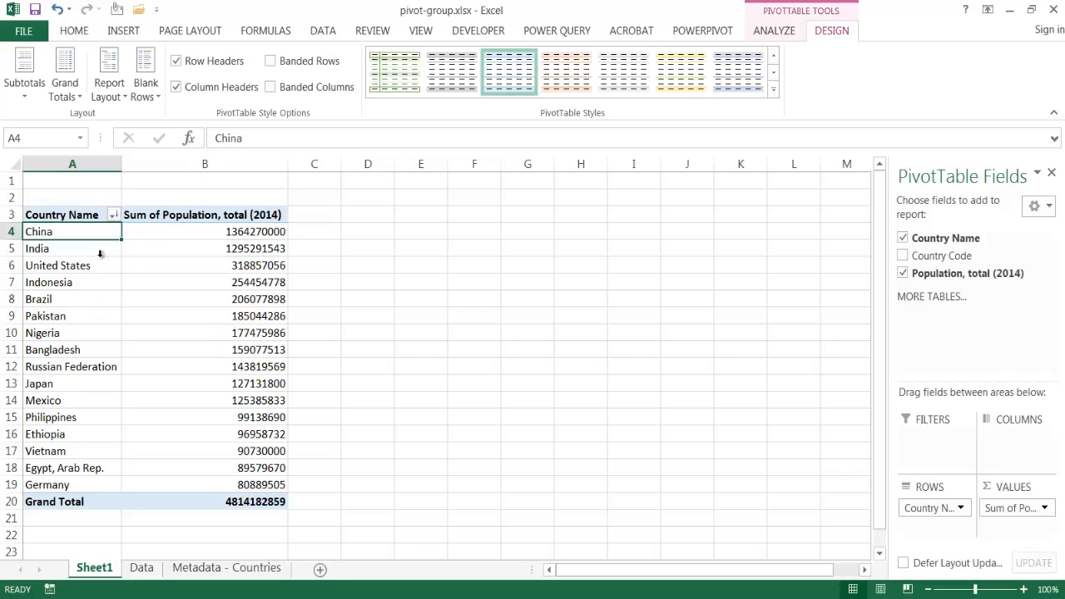
mouse_move(75, 251)
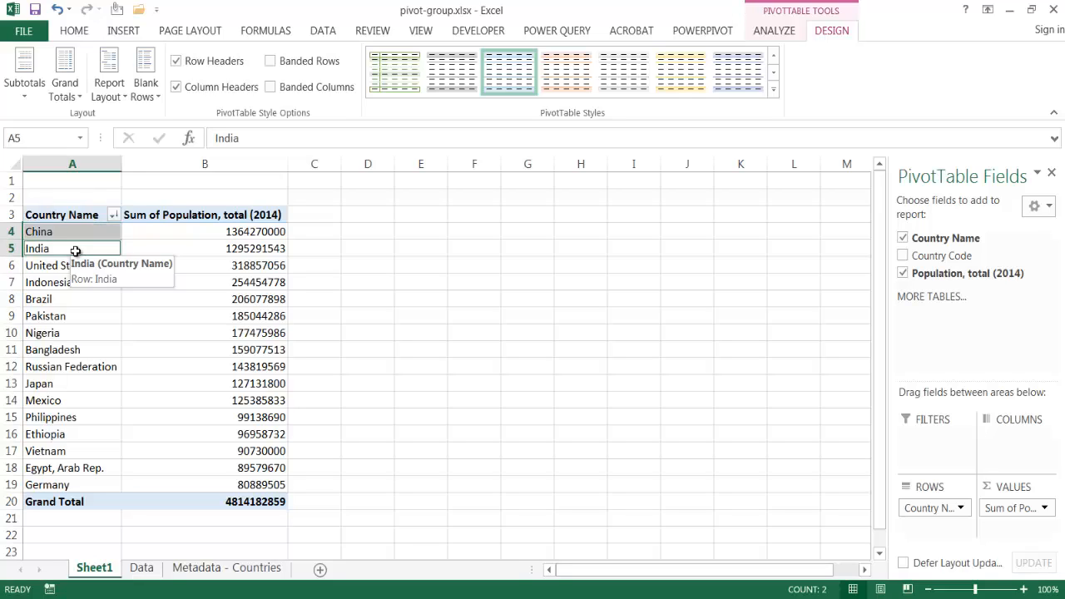
mouse_move(166, 271)
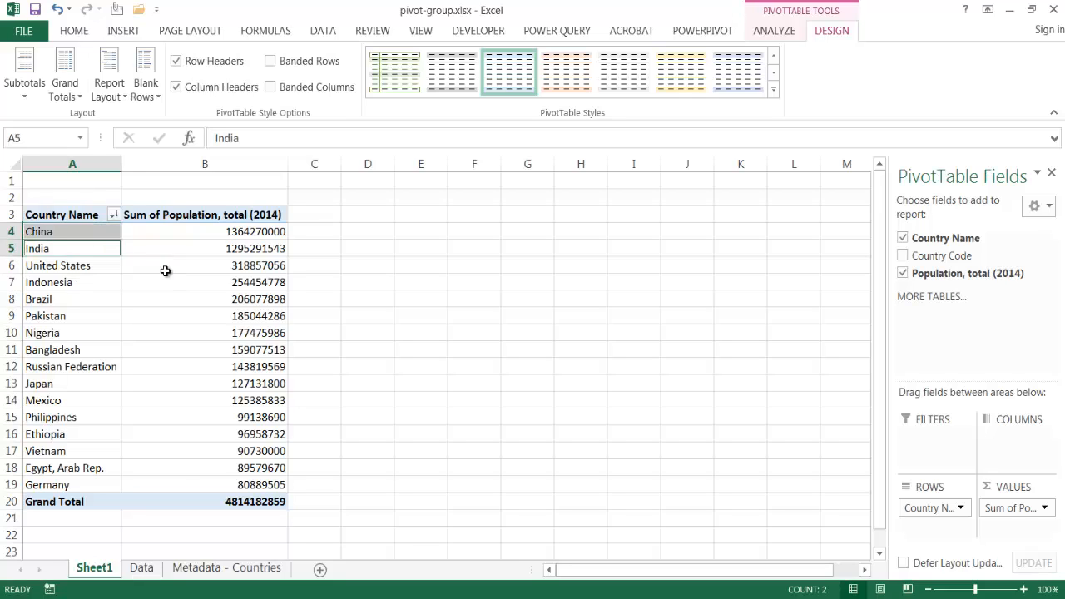
left_click(72, 283)
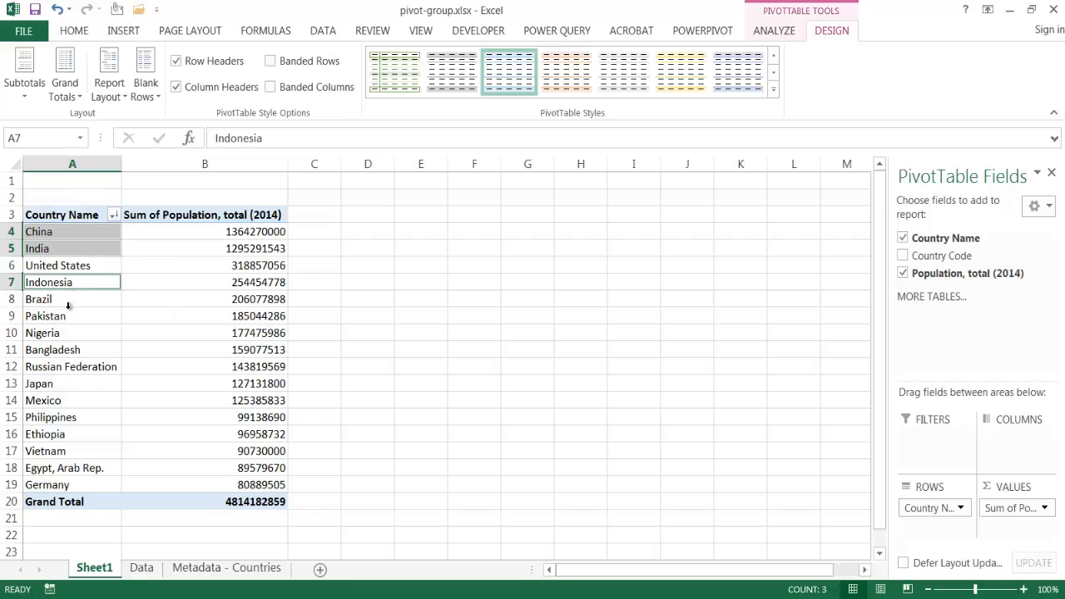
mouse_move(90, 316)
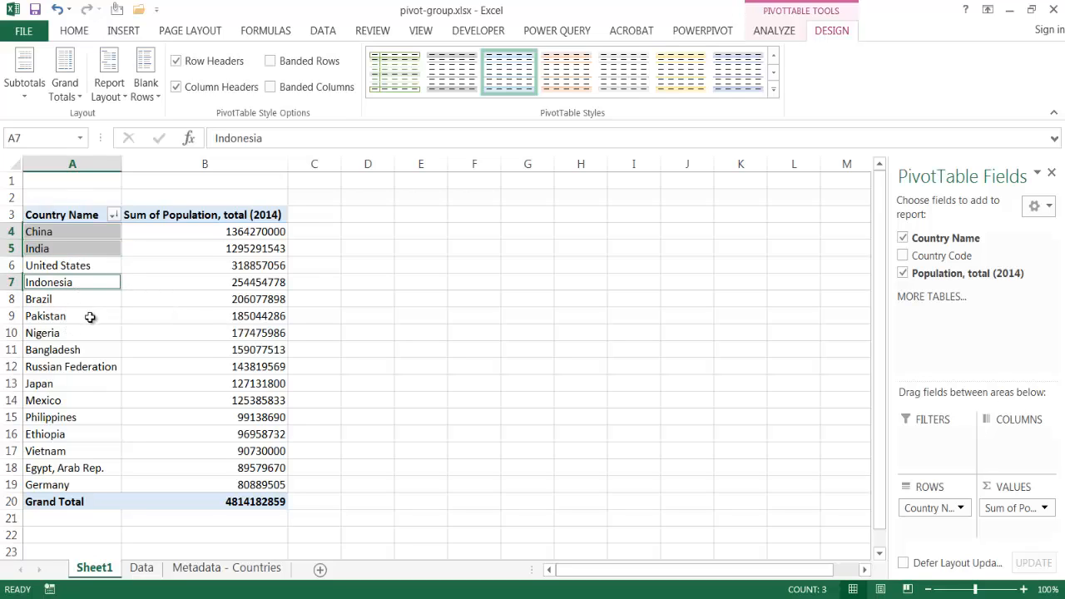
left_click(47, 316)
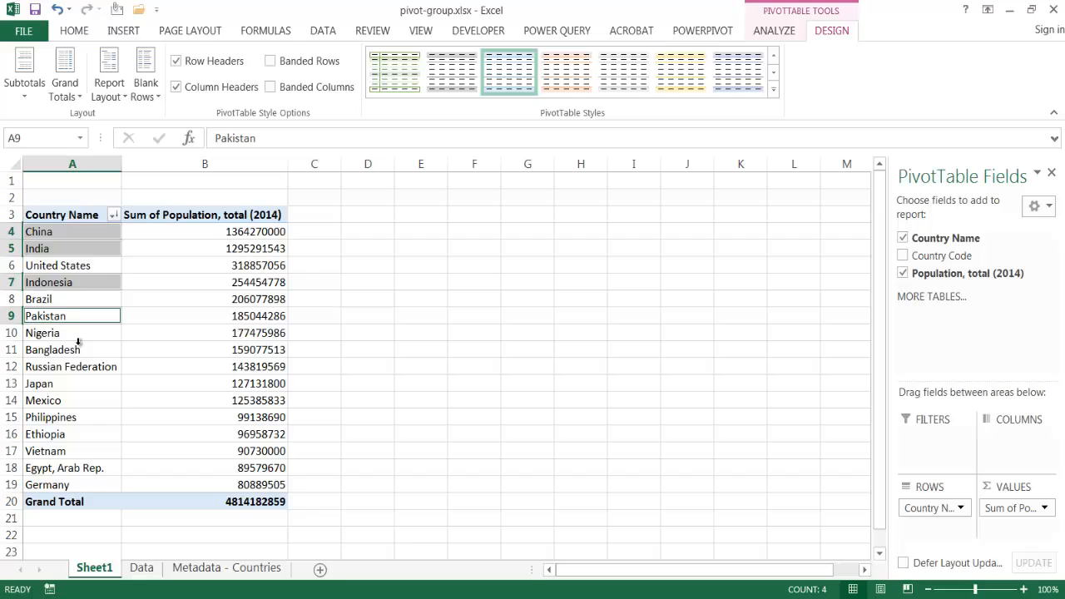
left_click(40, 383)
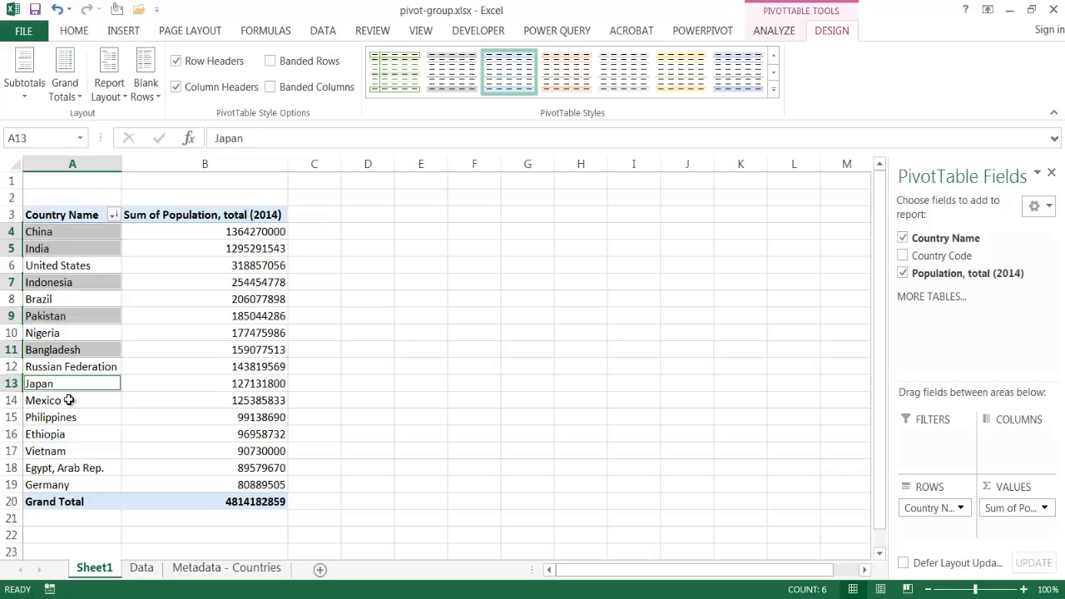
left_click(47, 451)
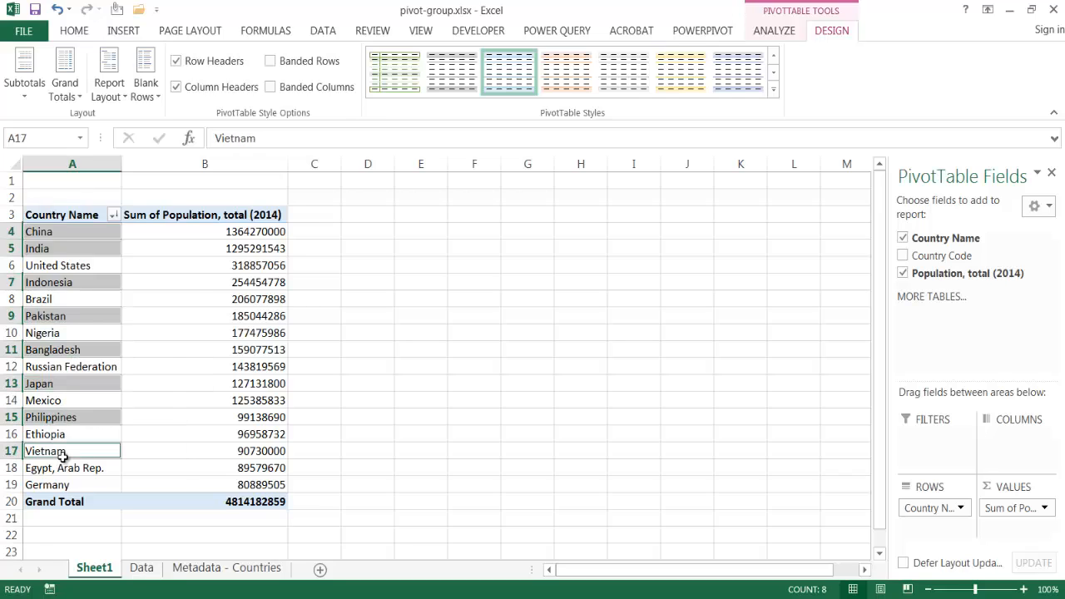
mouse_move(47, 451)
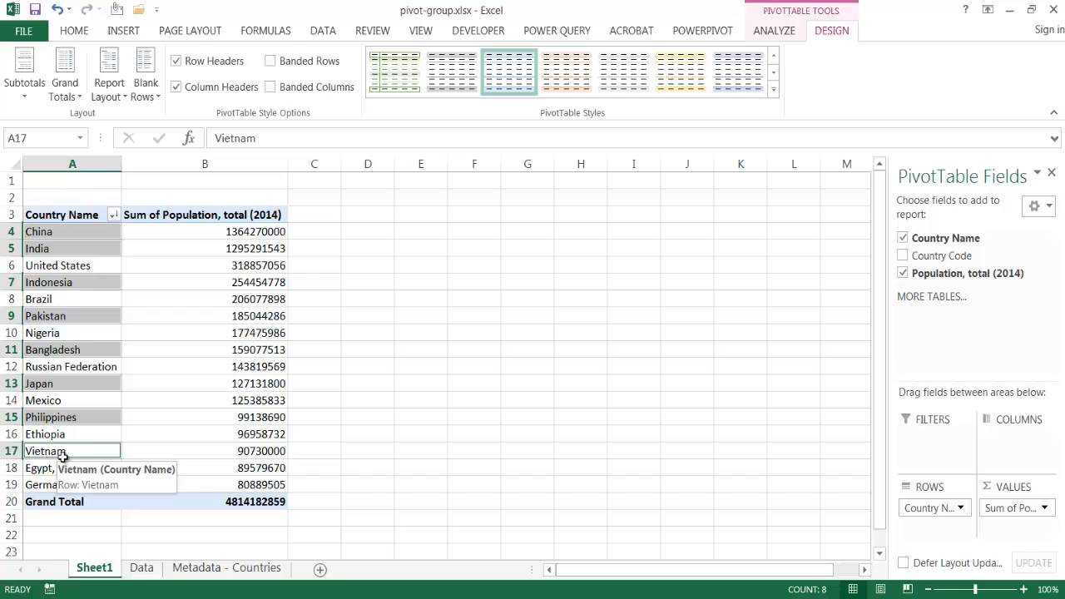
mouse_move(57, 452)
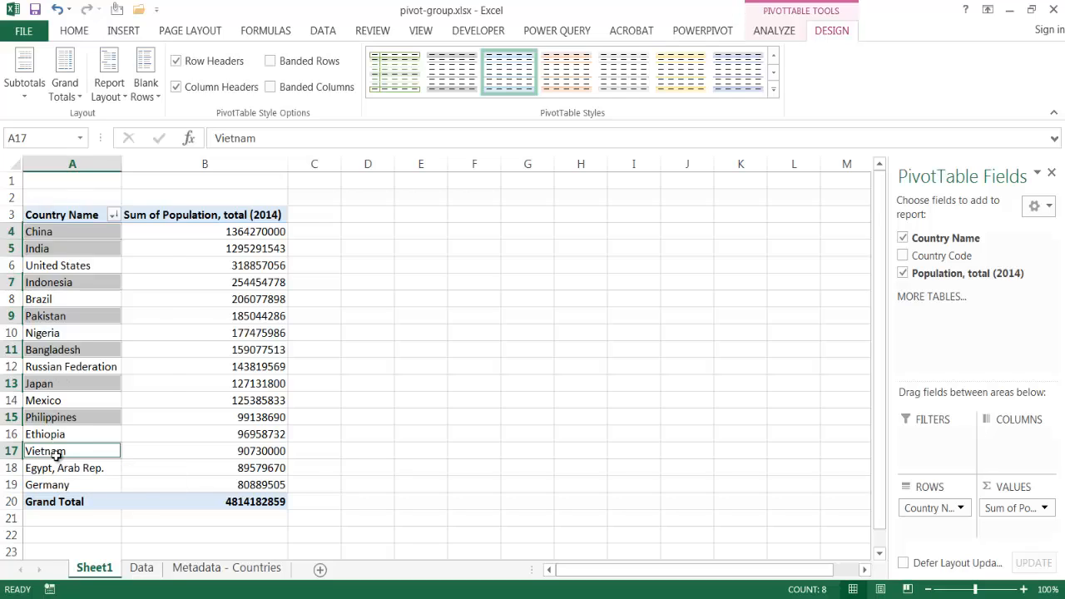
right_click(56, 449)
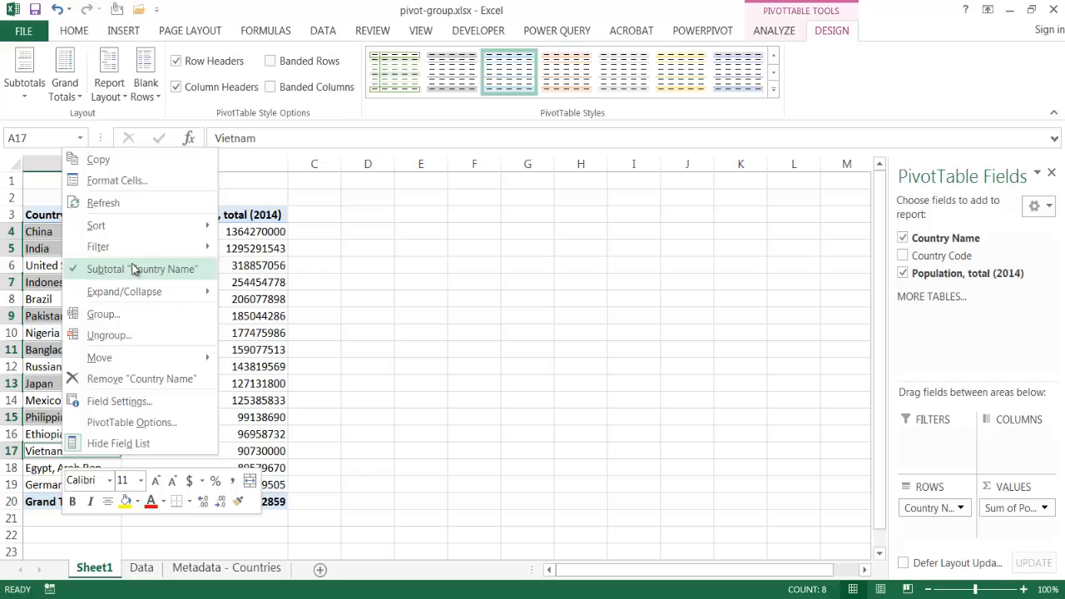
left_click(103, 313)
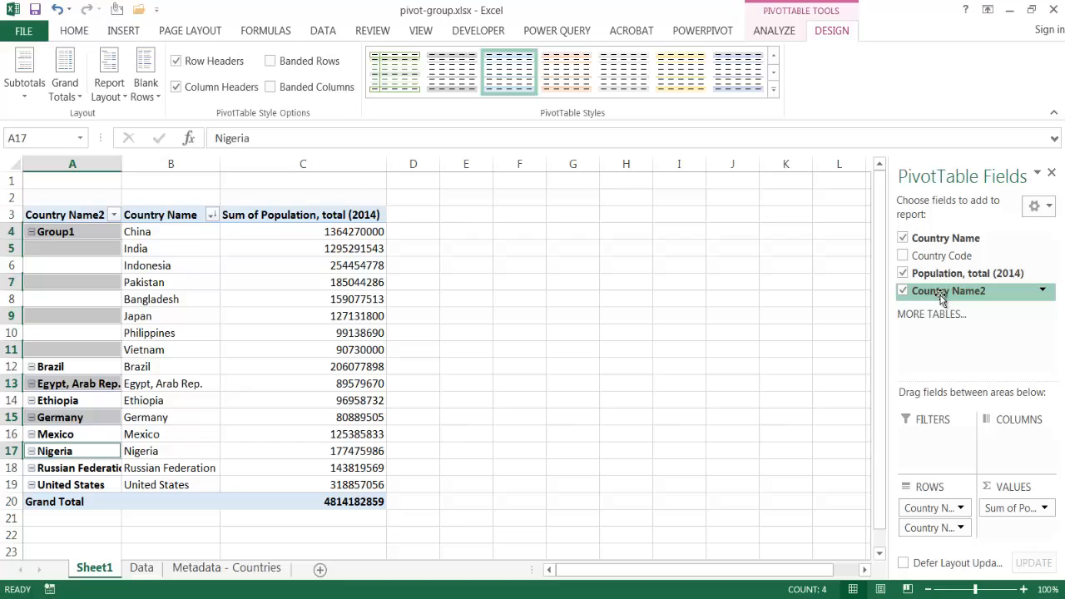
Rename the Group1 item to Asia.
left_click(949, 289)
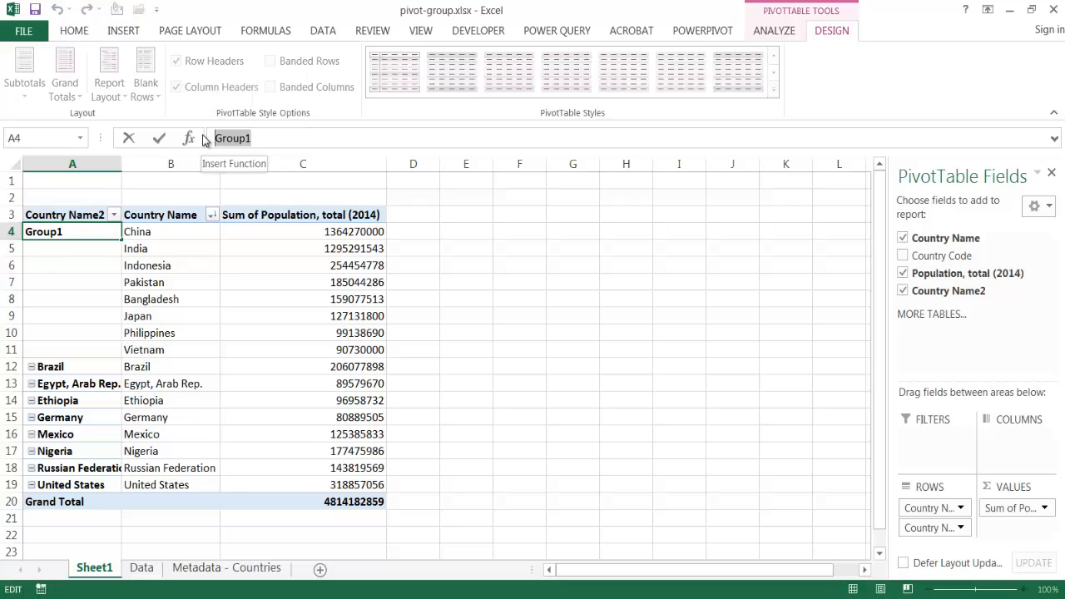
type("Asai")
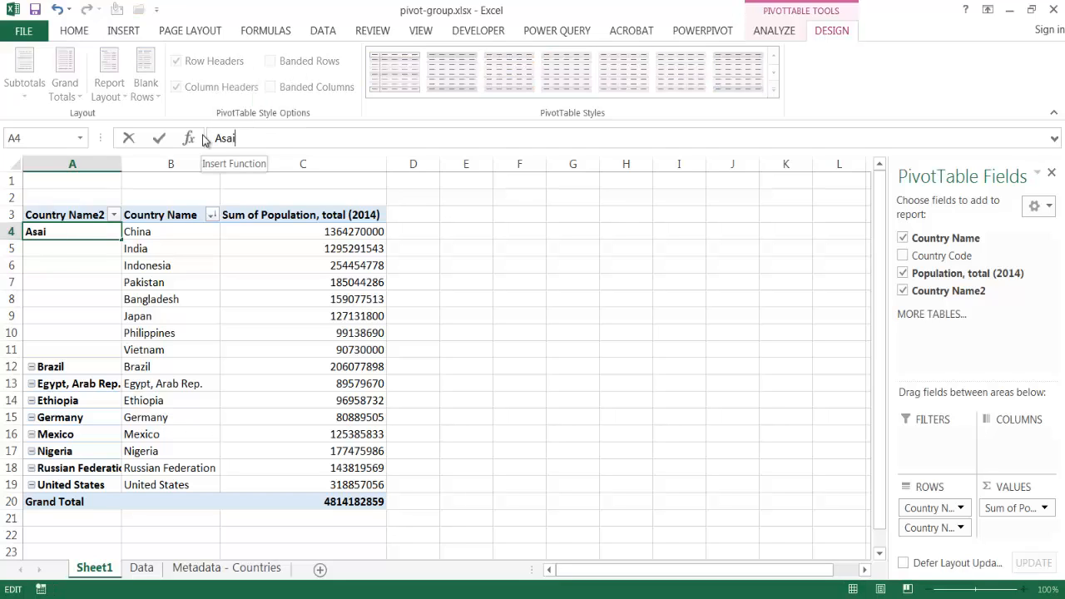
type("Asia")
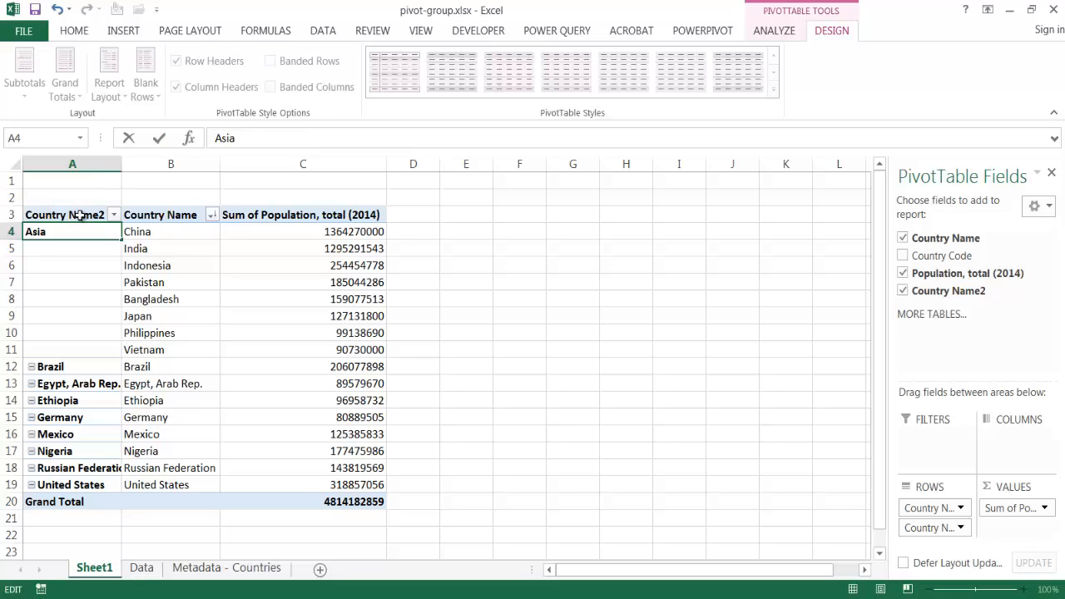
Rename the Country Name2 grouping header to Region.
left_click(73, 215)
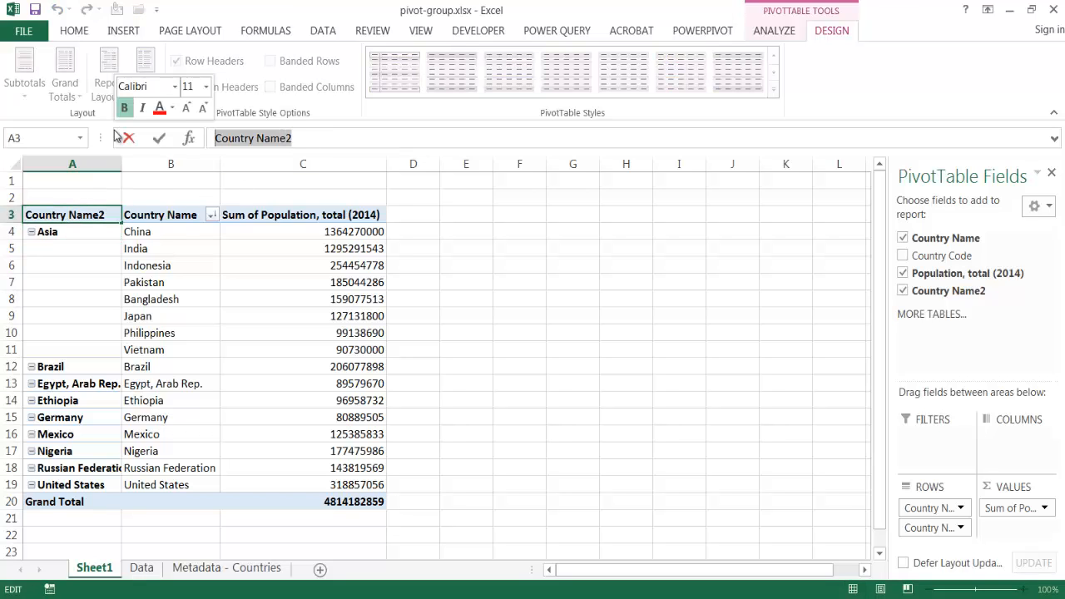
type("Con")
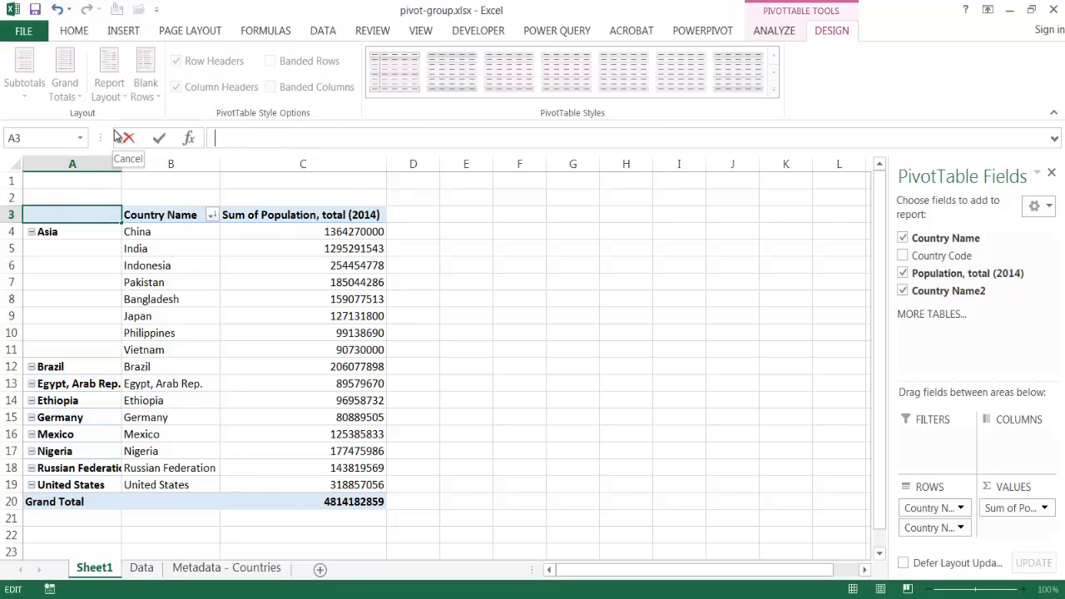
type("Region")
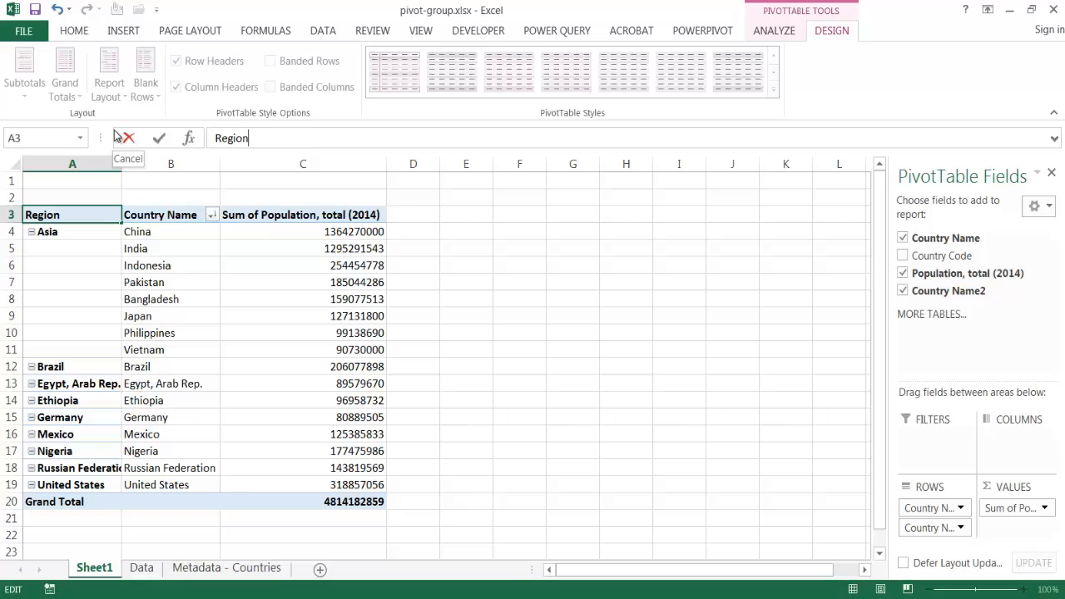
mouse_move(102, 293)
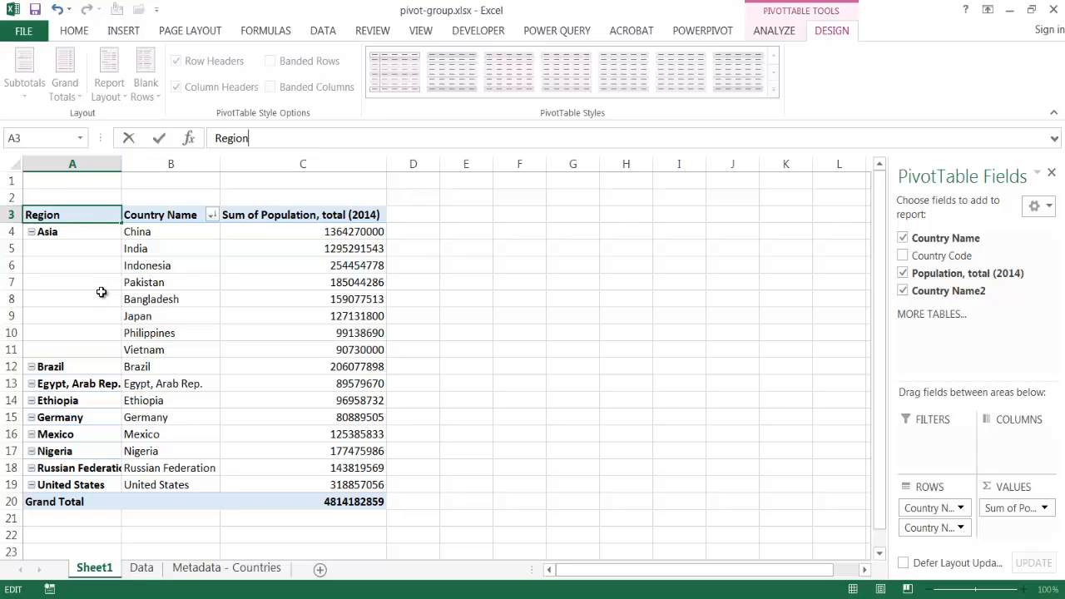
left_click(73, 299)
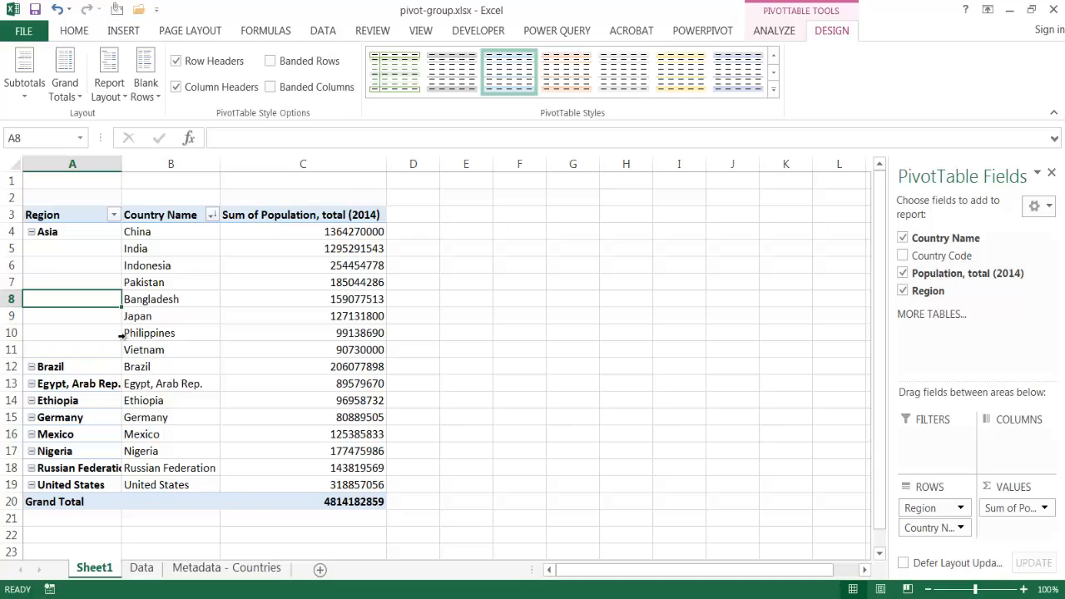
mouse_move(735, 117)
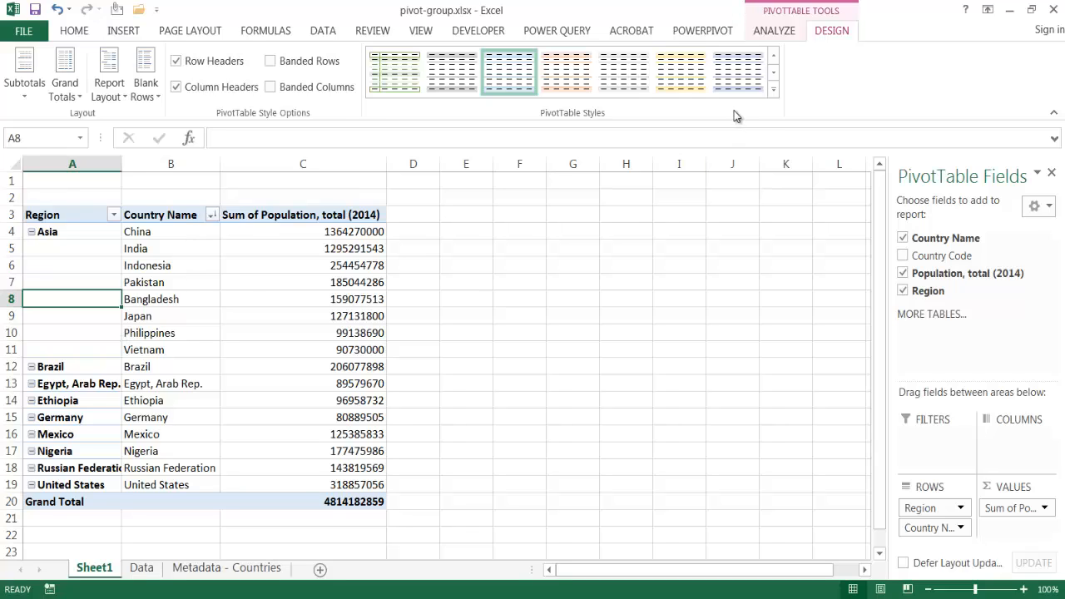
mouse_move(120, 373)
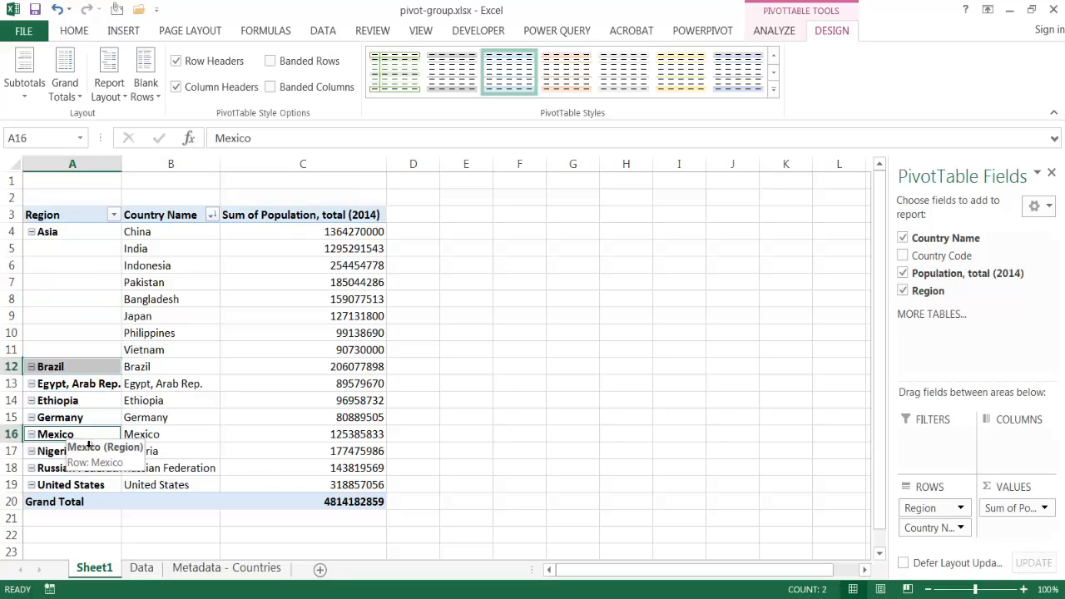
Add another American country to the Brazil, Mexico and United States selection.
left_click(72, 484)
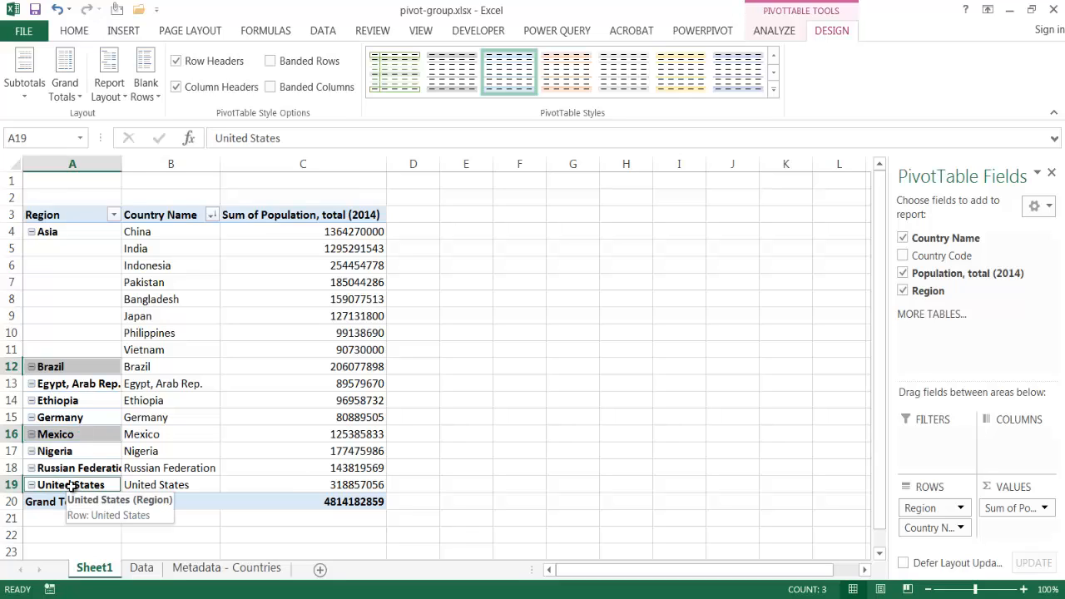
mouse_move(619, 73)
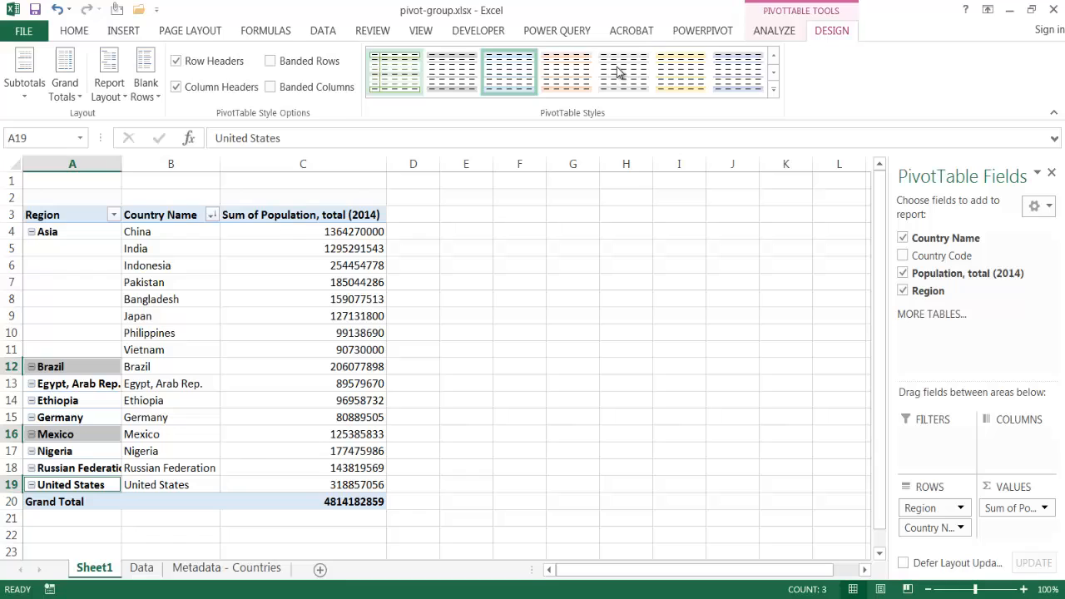
mouse_move(773, 30)
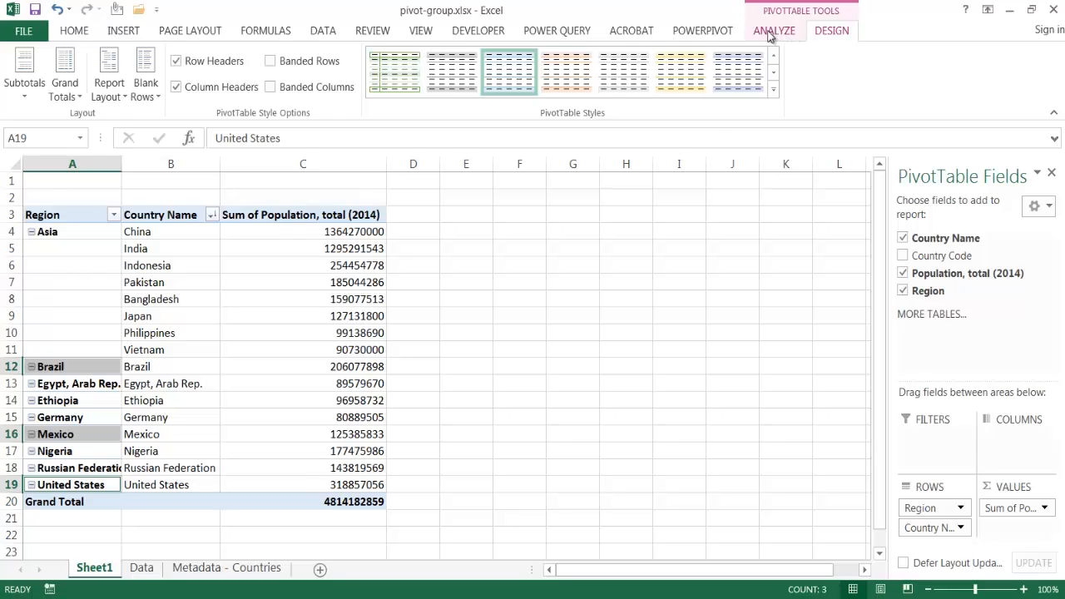
Group the three countries via Group Selection and name the item Americas (North/South).
left_click(773, 30)
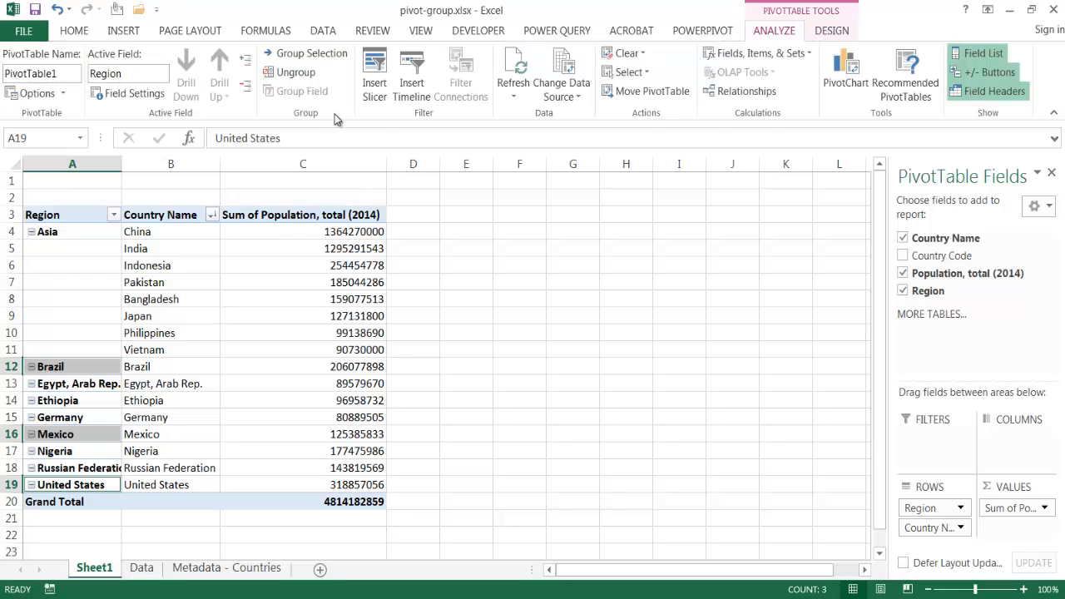
mouse_move(306, 116)
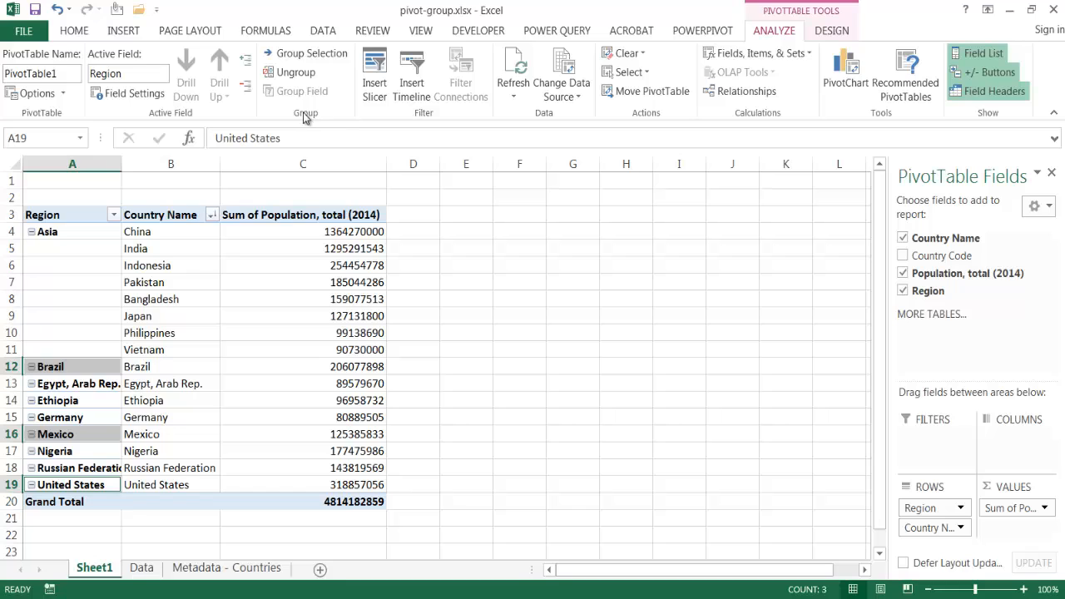
mouse_move(313, 51)
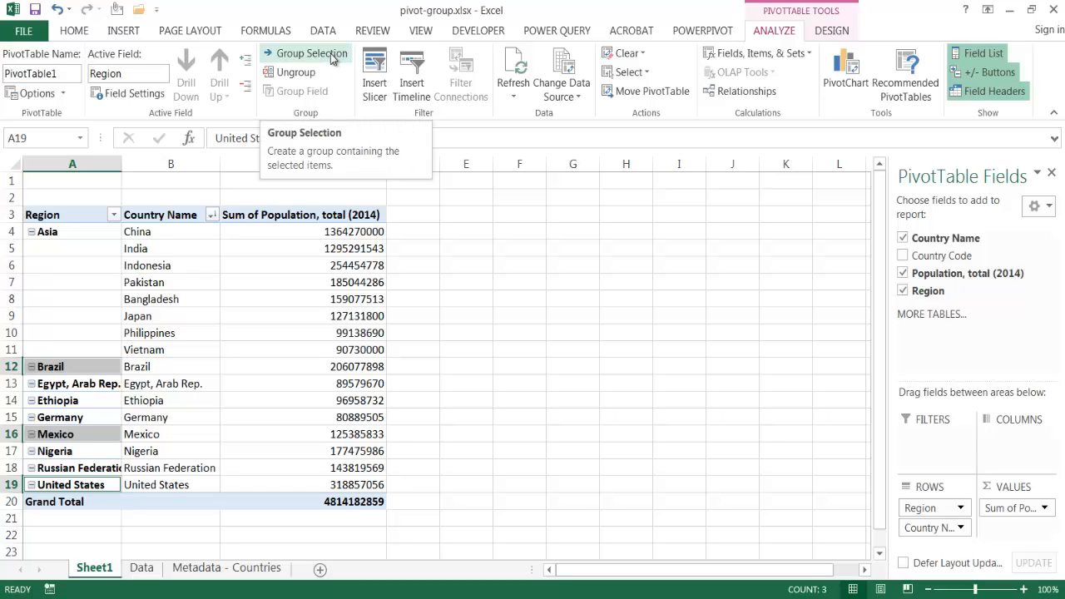
left_click(313, 52)
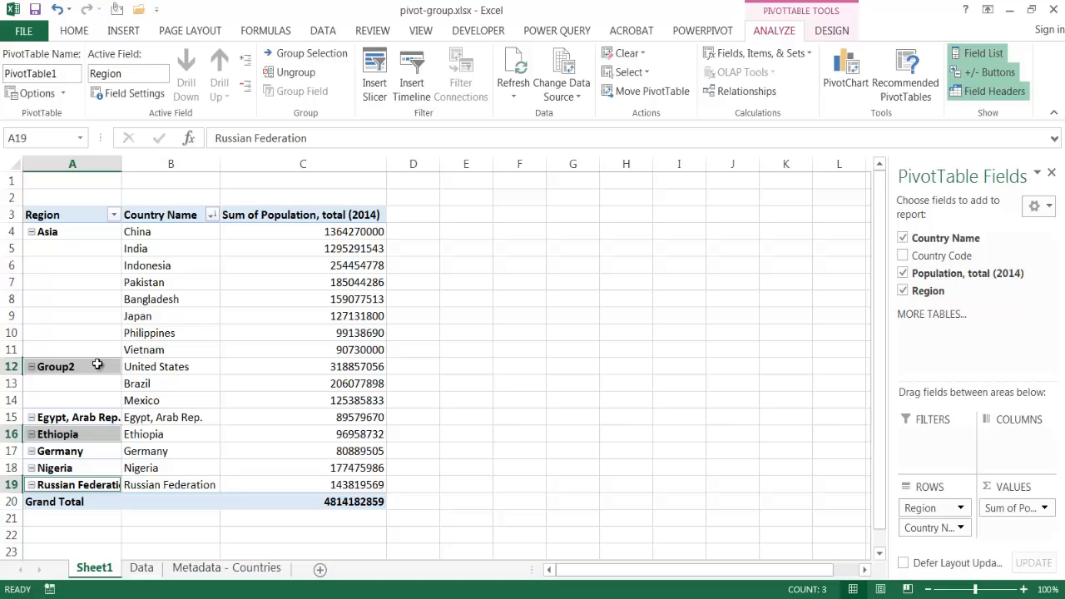
mouse_move(76, 376)
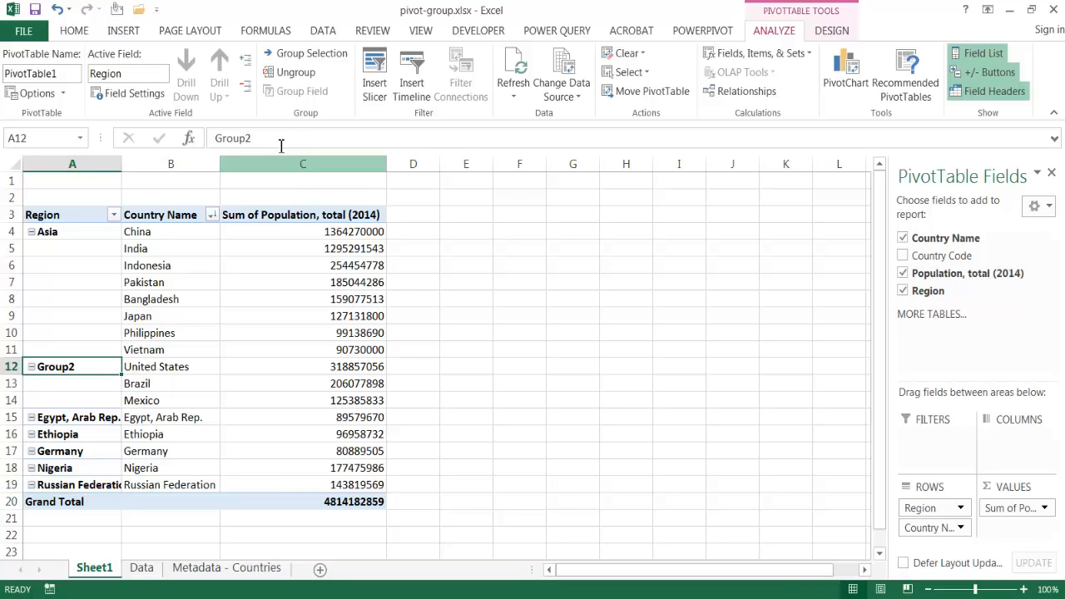
type("Asia")
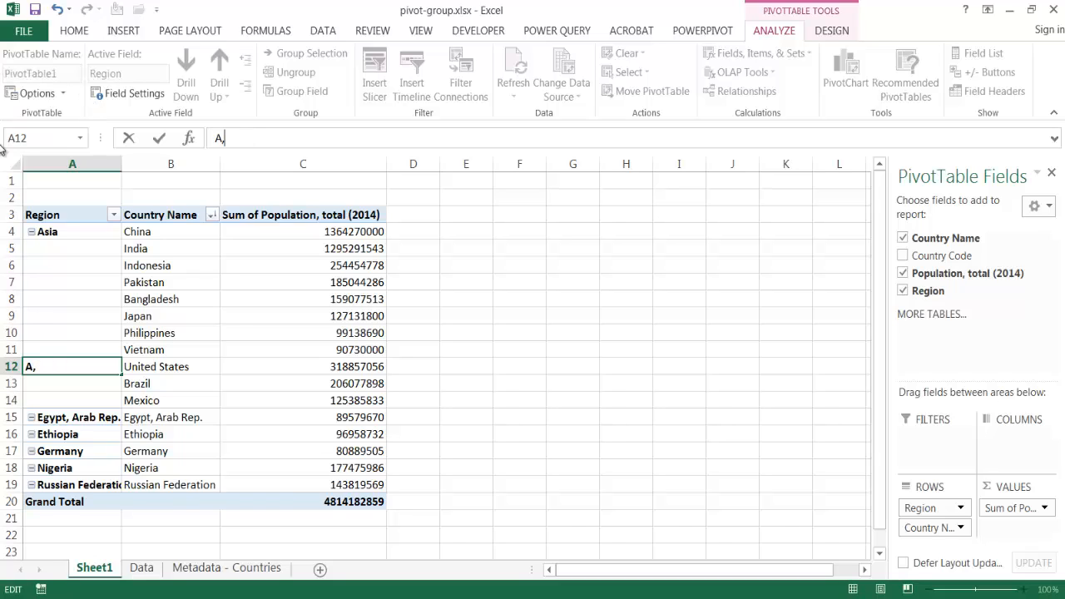
type("merica")
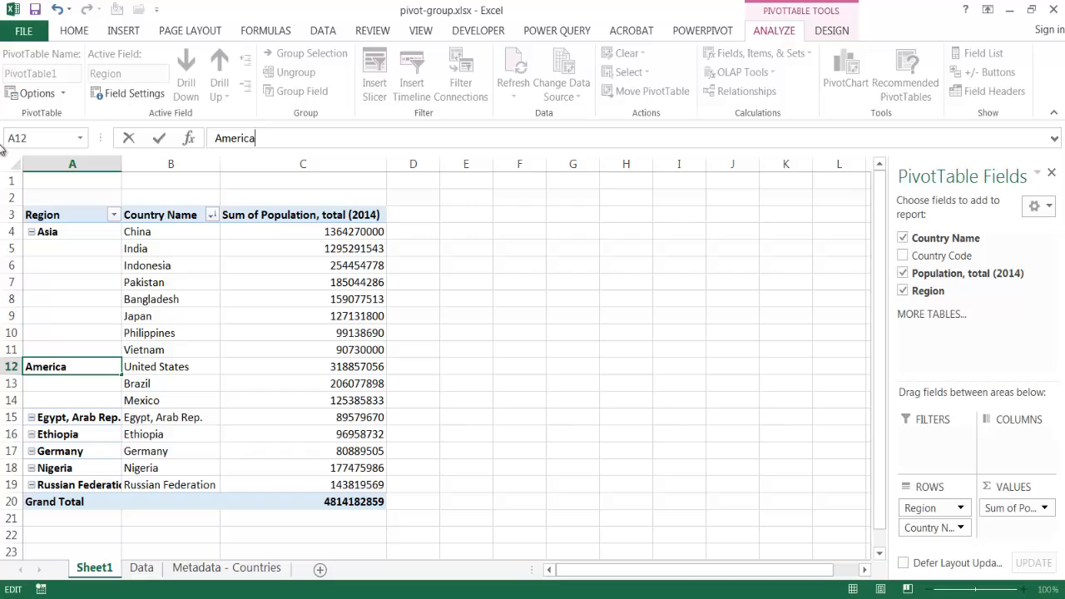
type("s (North")
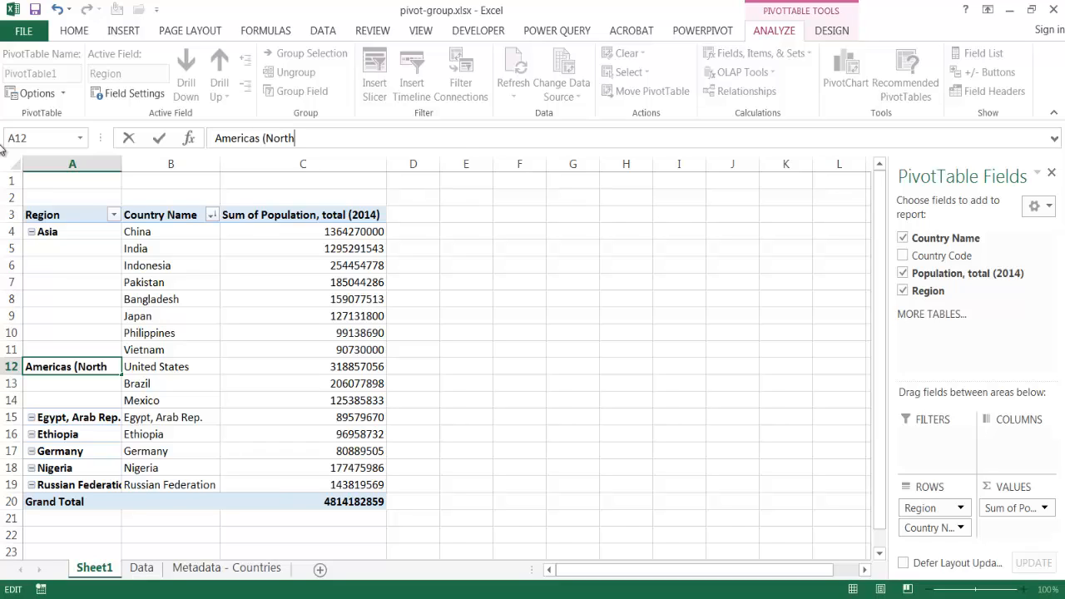
type("/South")
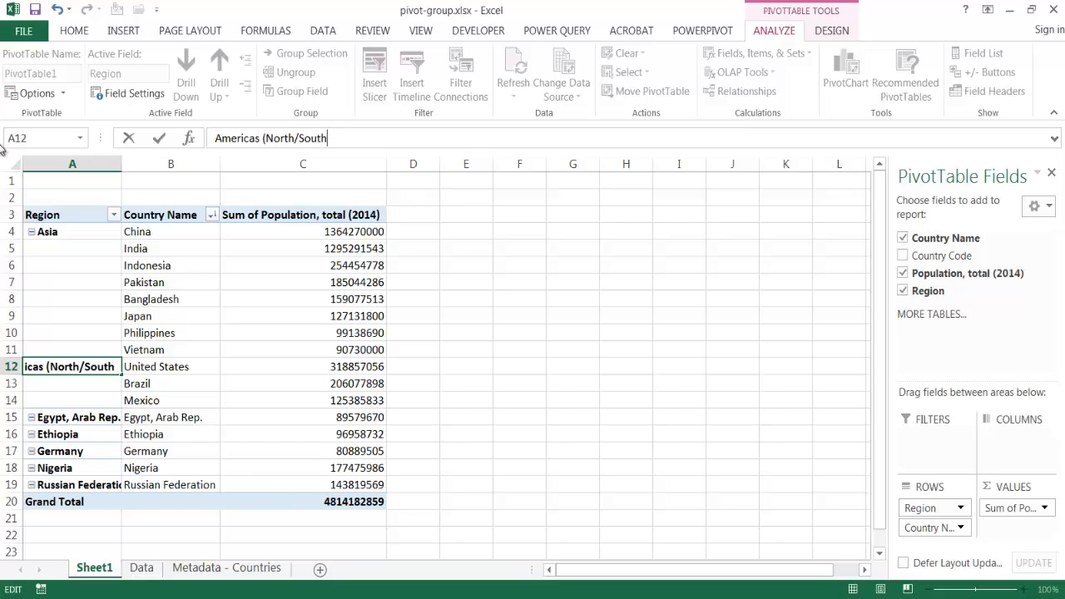
key("Return")
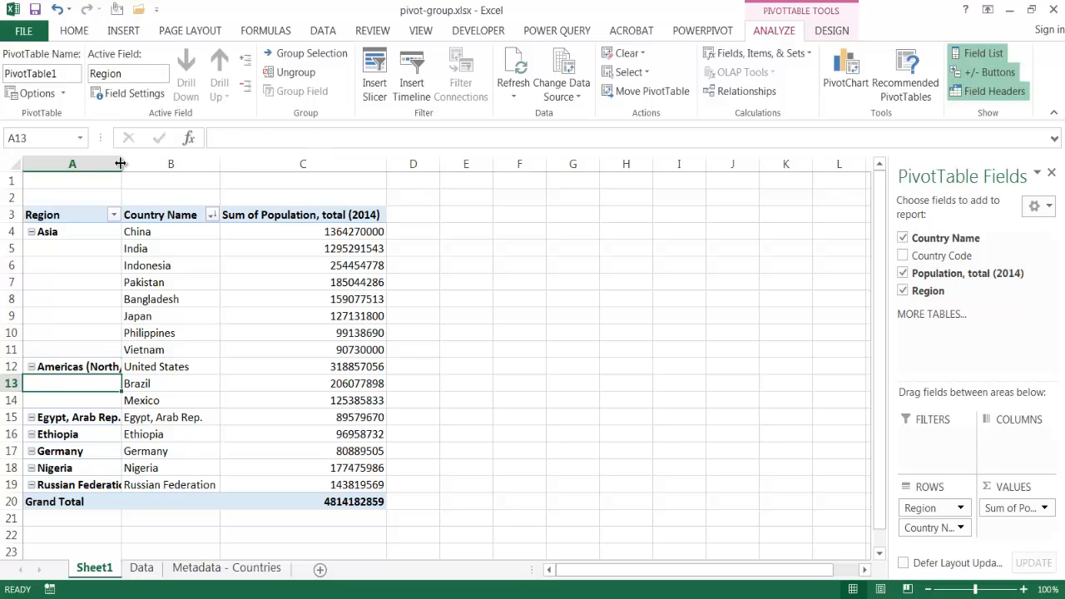
Widen column A, group the five remaining countries and name the item Misc.
left_click_drag(119, 163, 163, 163)
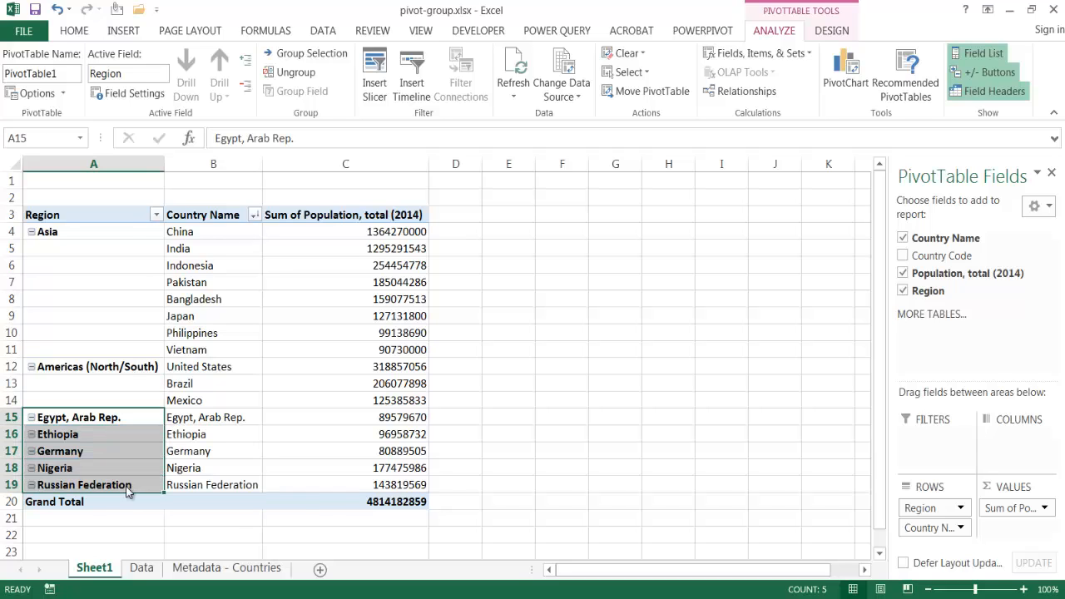
left_click(312, 51)
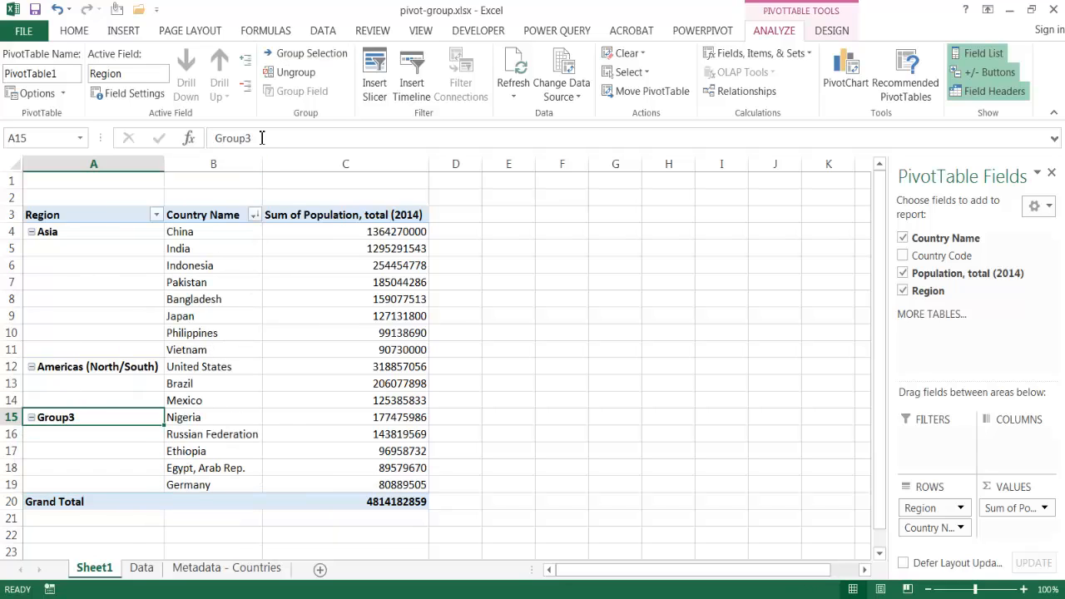
type("Mis")
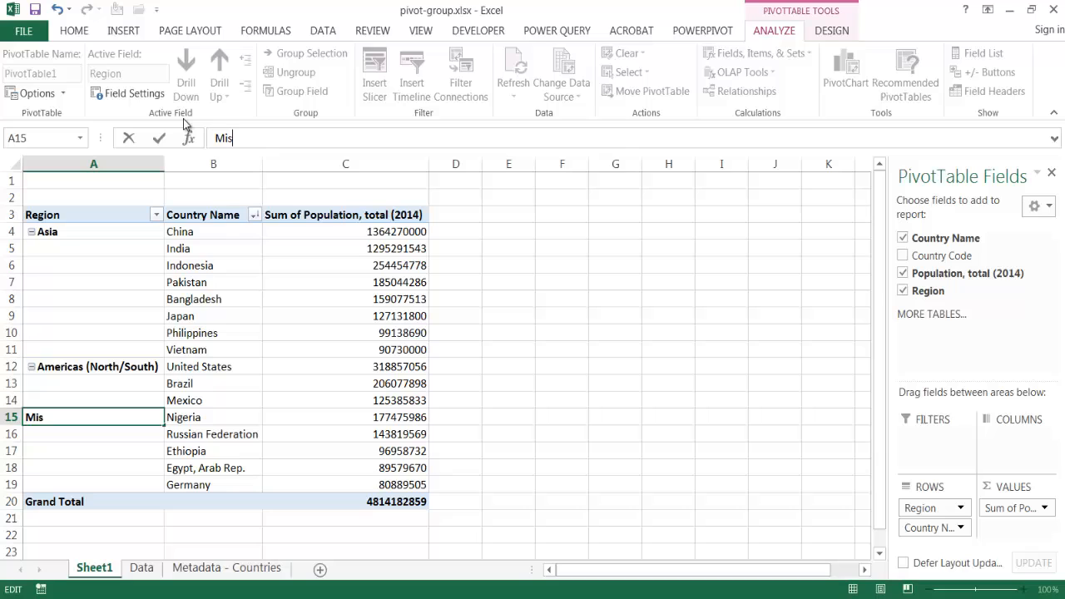
key("Return")
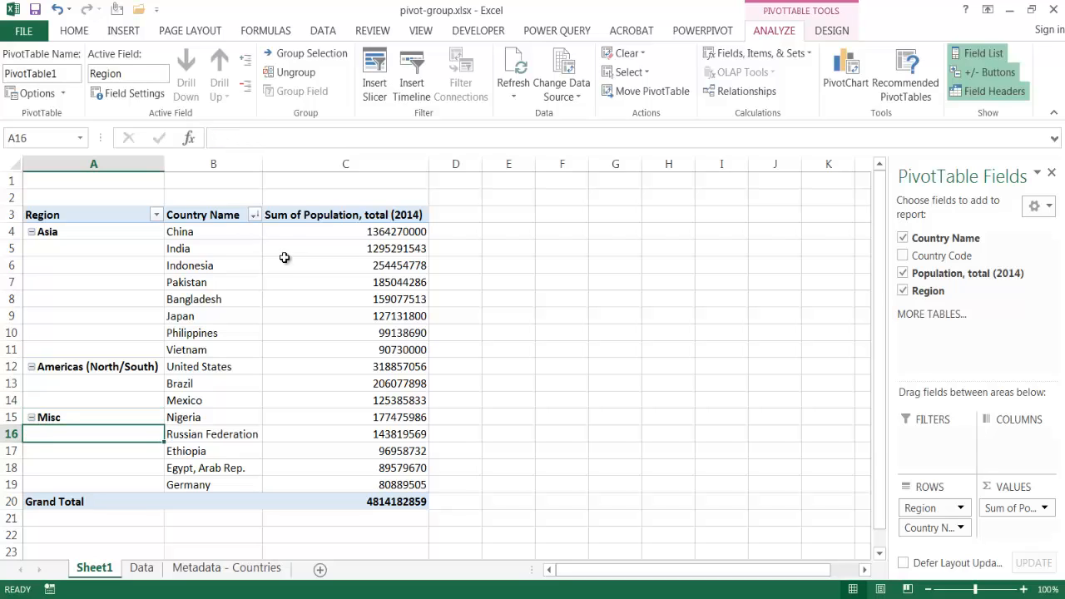
mouse_move(282, 272)
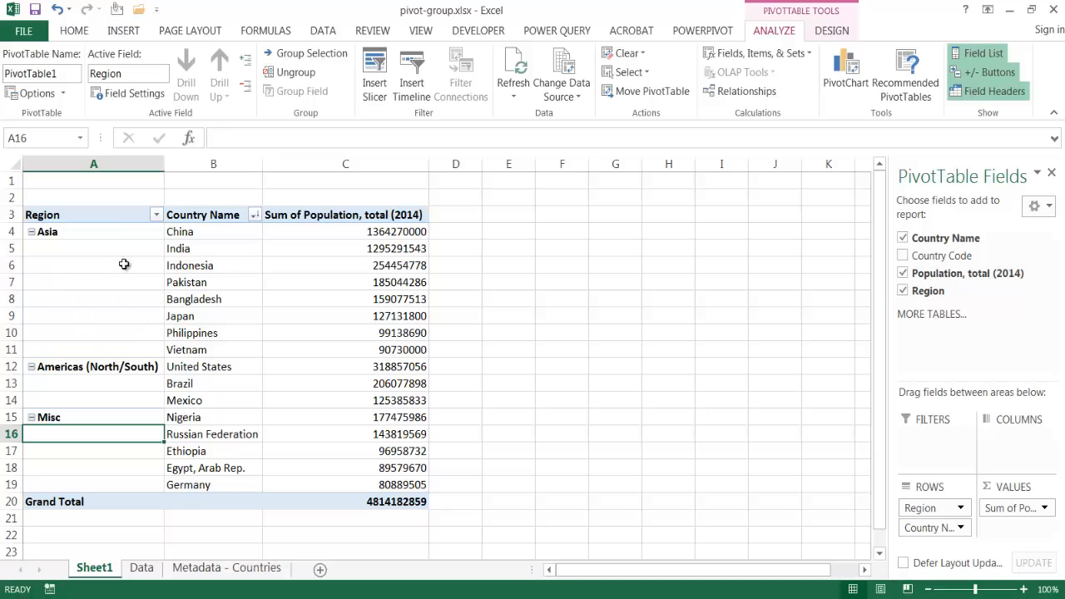
mouse_move(190, 248)
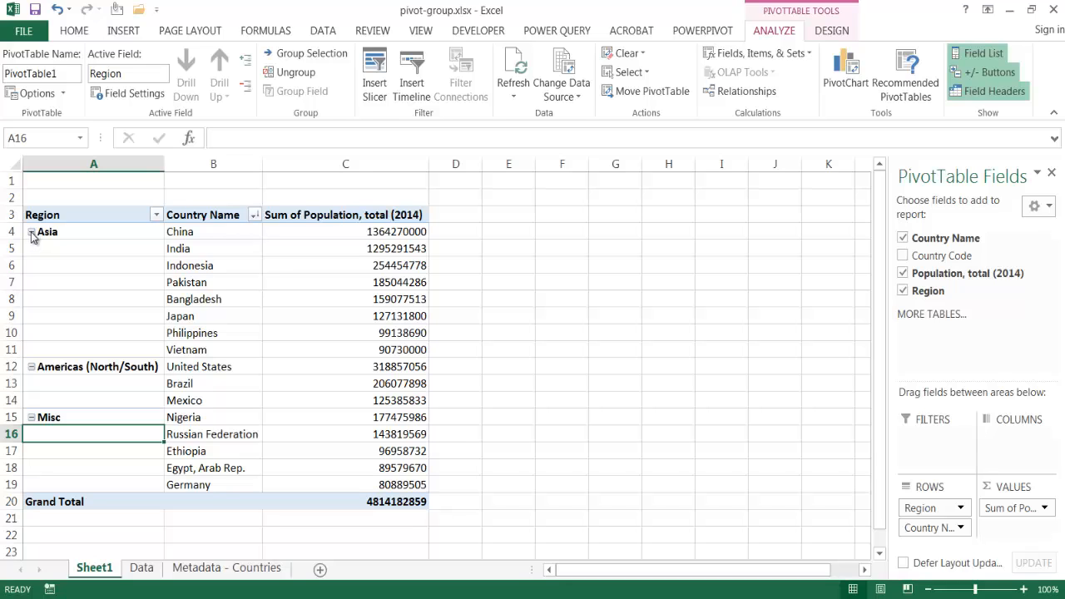
Collapse Asia to its 3,575,138,610 total and bring up collapse actions for Americas (North/South).
left_click(31, 231)
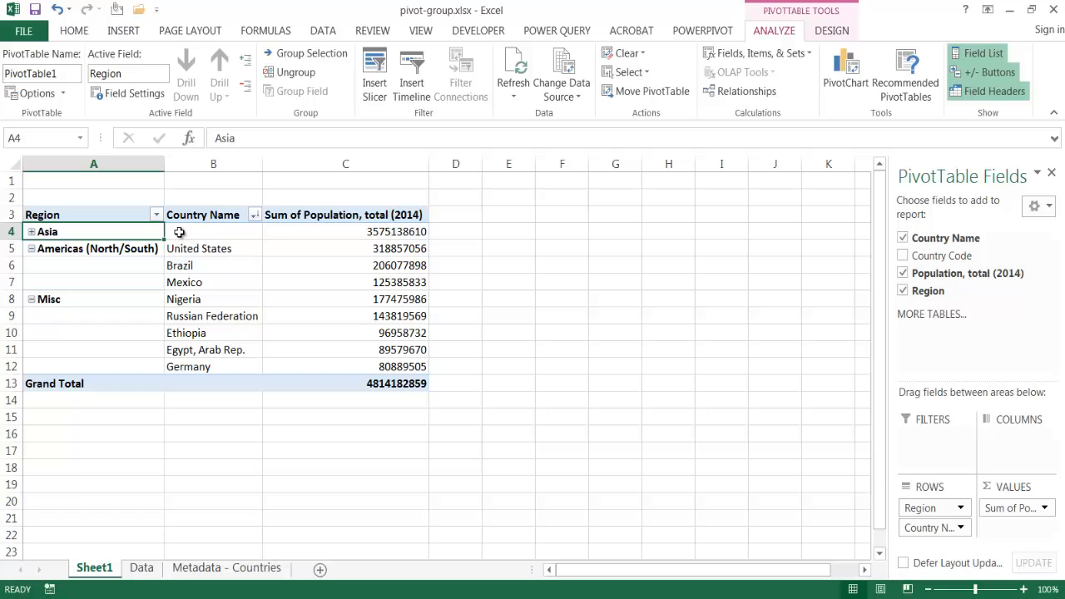
mouse_move(179, 232)
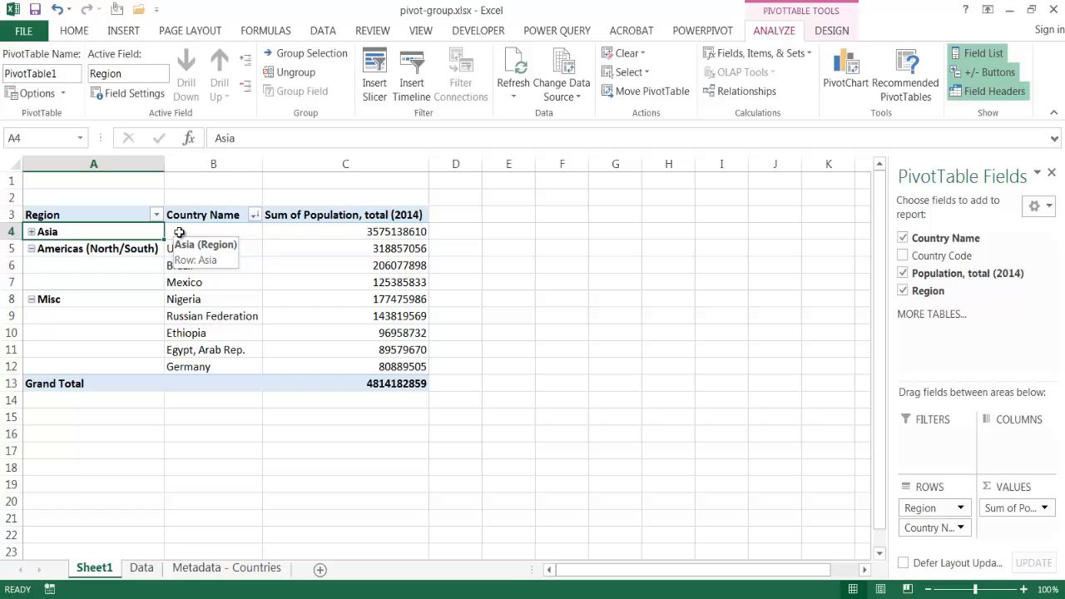
left_click(93, 248)
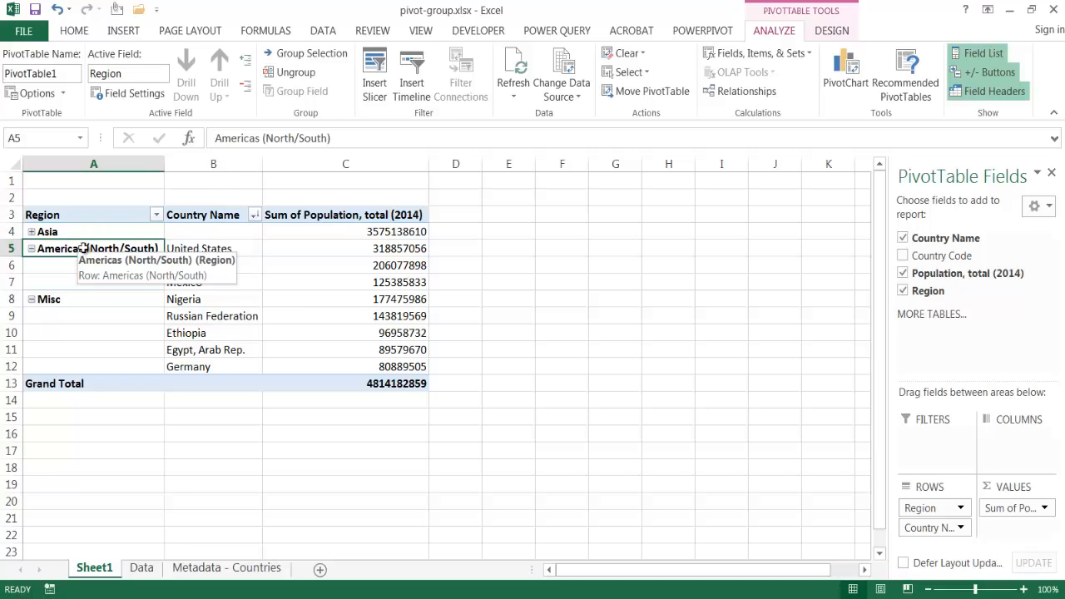
right_click(97, 248)
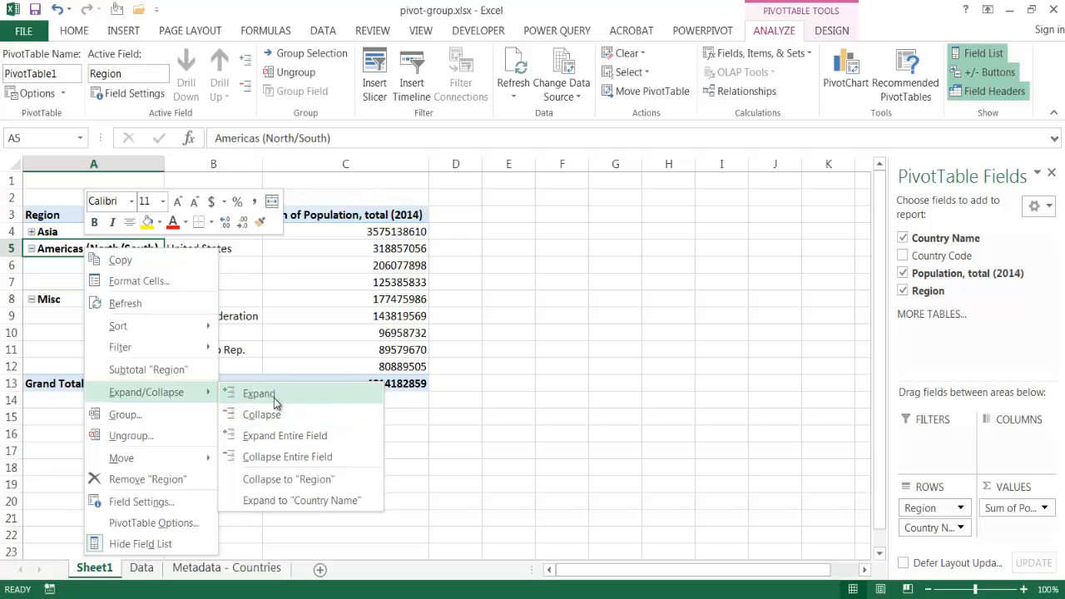
mouse_move(291, 456)
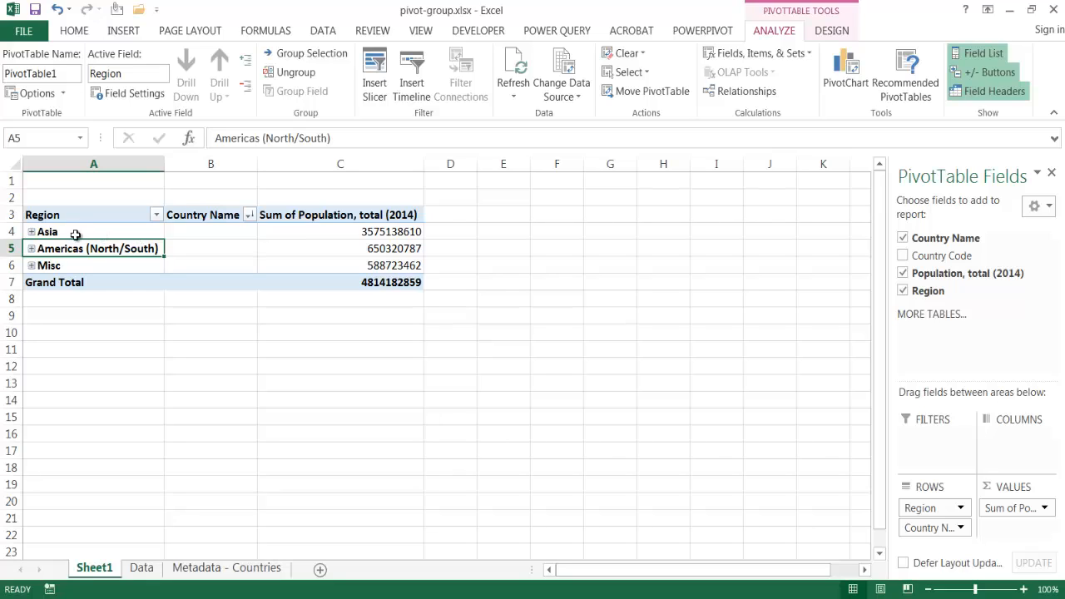
mouse_move(50, 265)
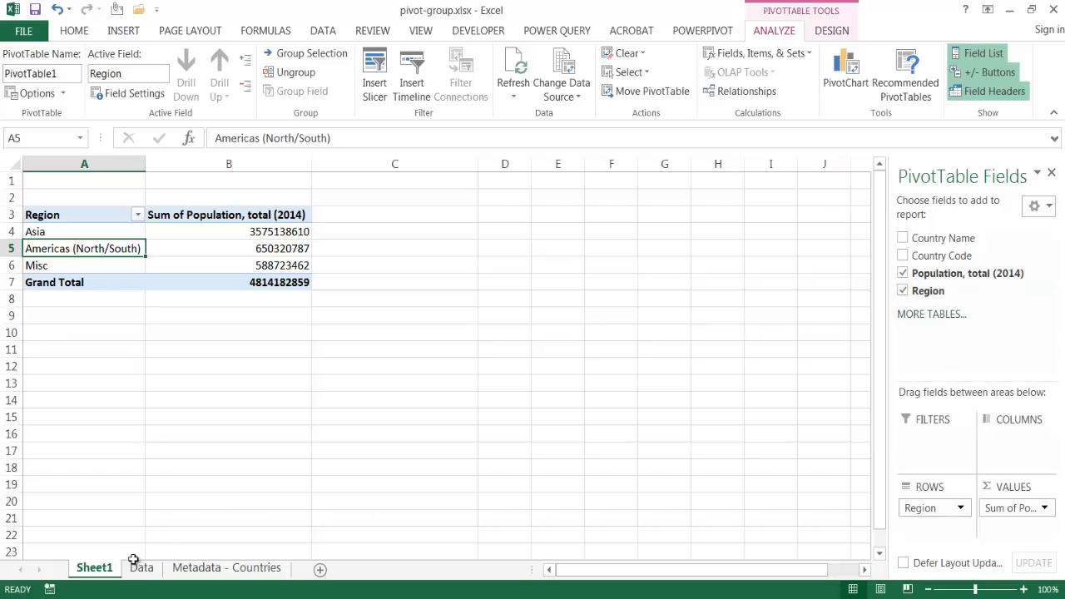
left_click(140, 568)
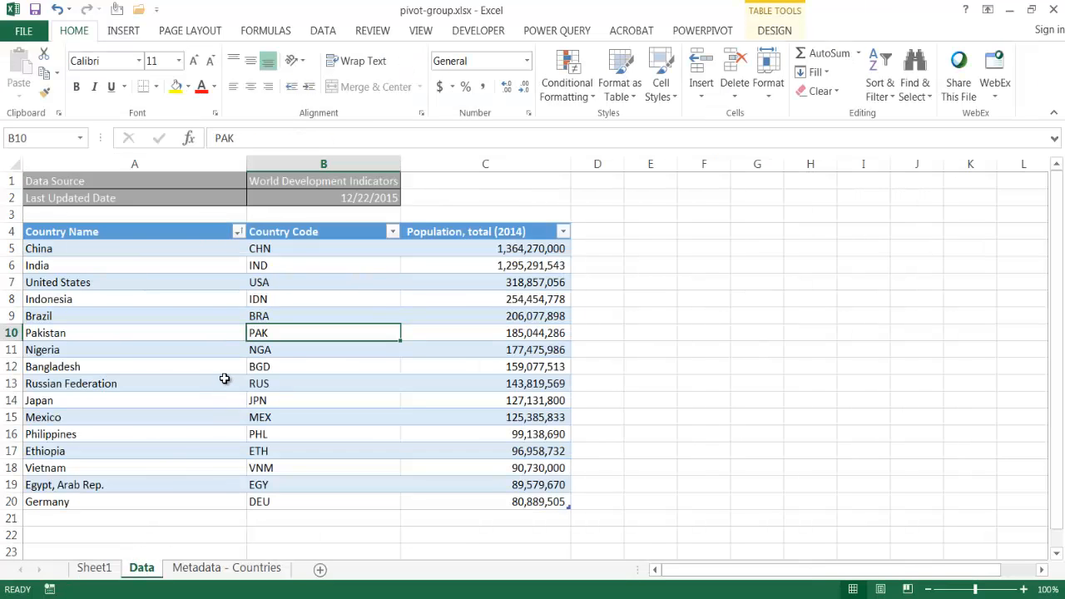
left_click(93, 568)
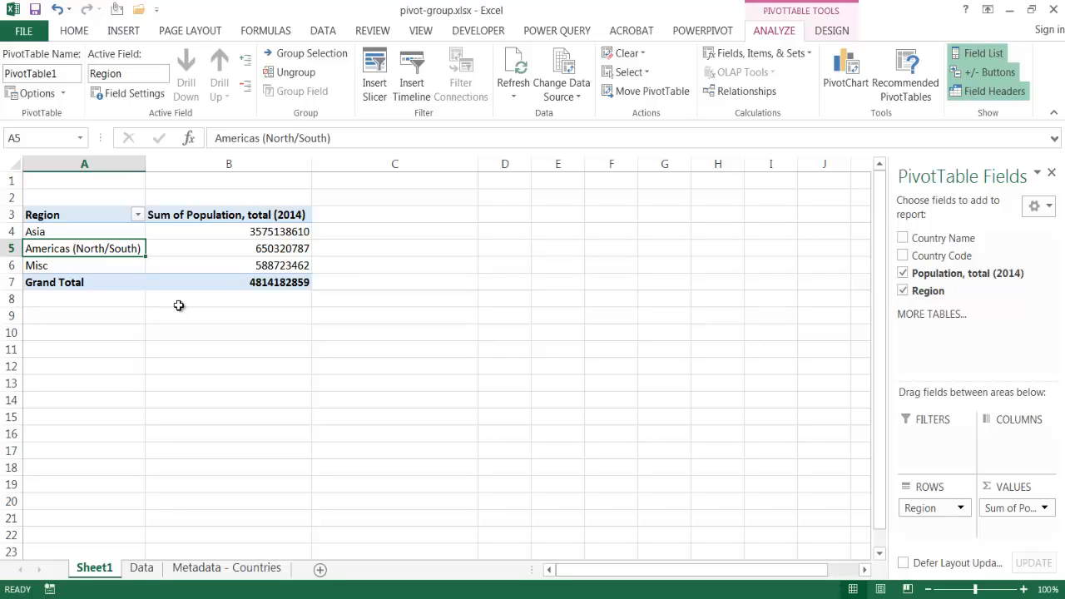
mouse_move(220, 260)
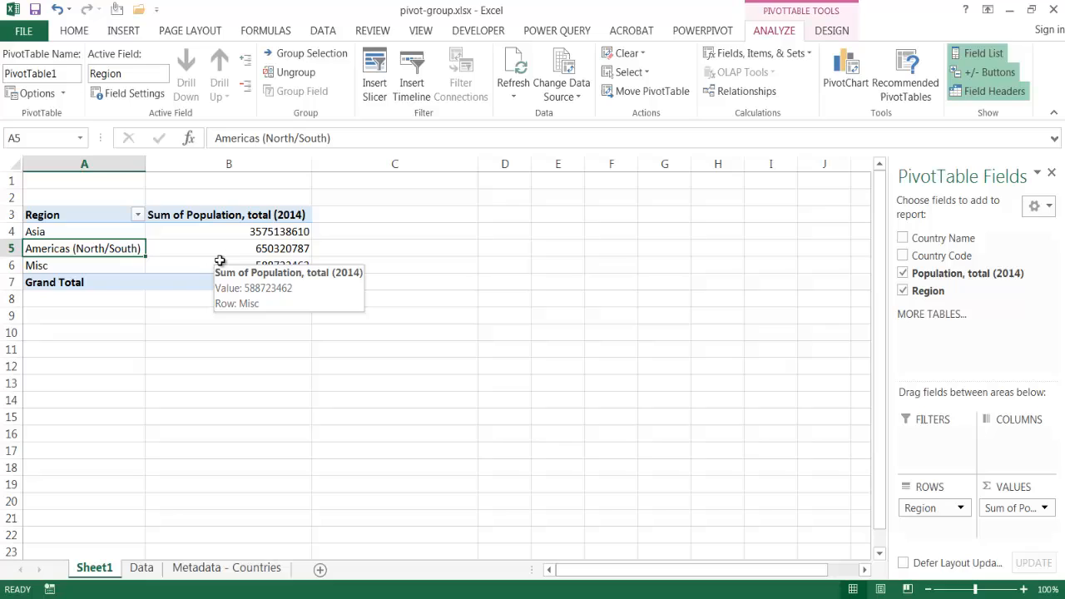